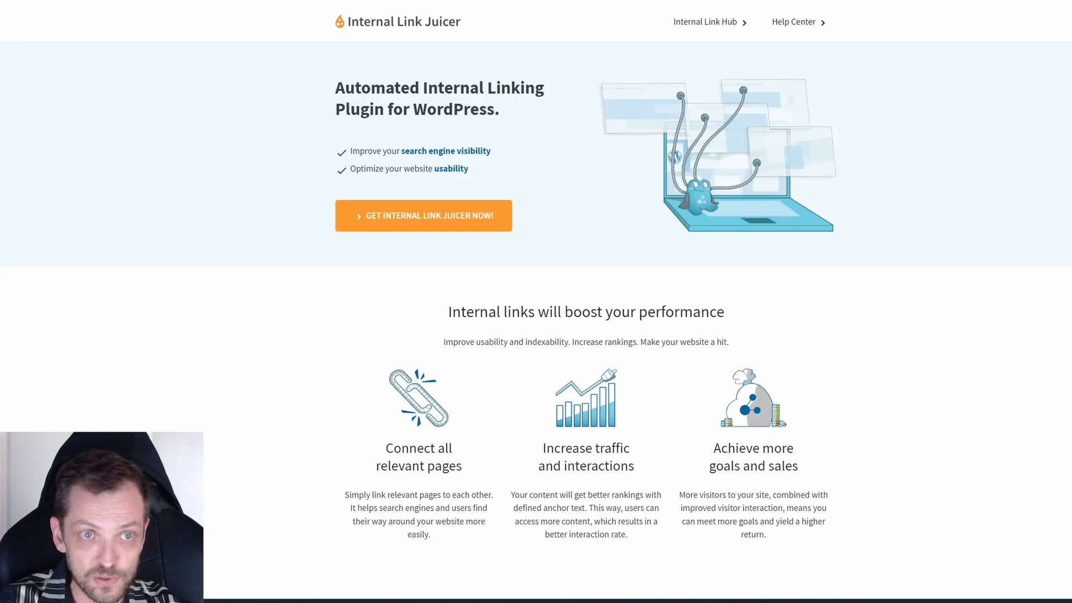
mouse_move(875, 139)
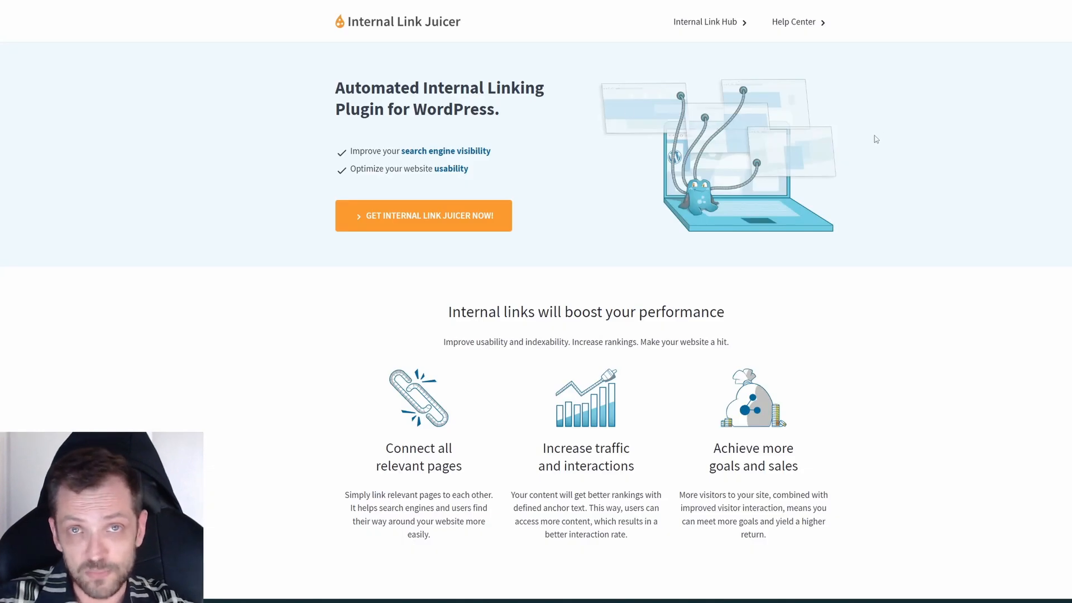
mouse_move(903, 130)
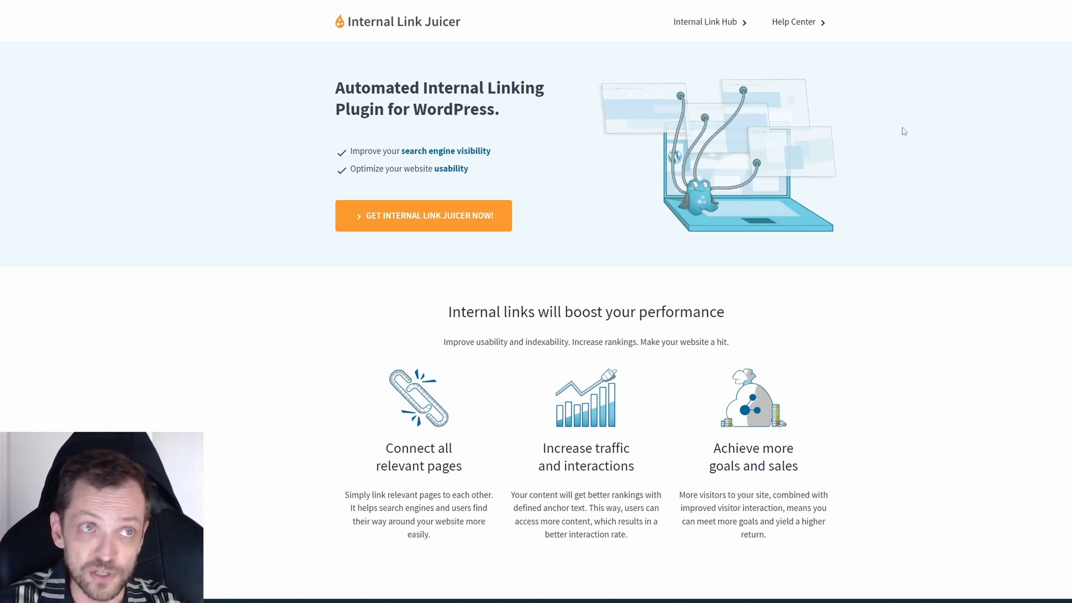
mouse_move(805, 116)
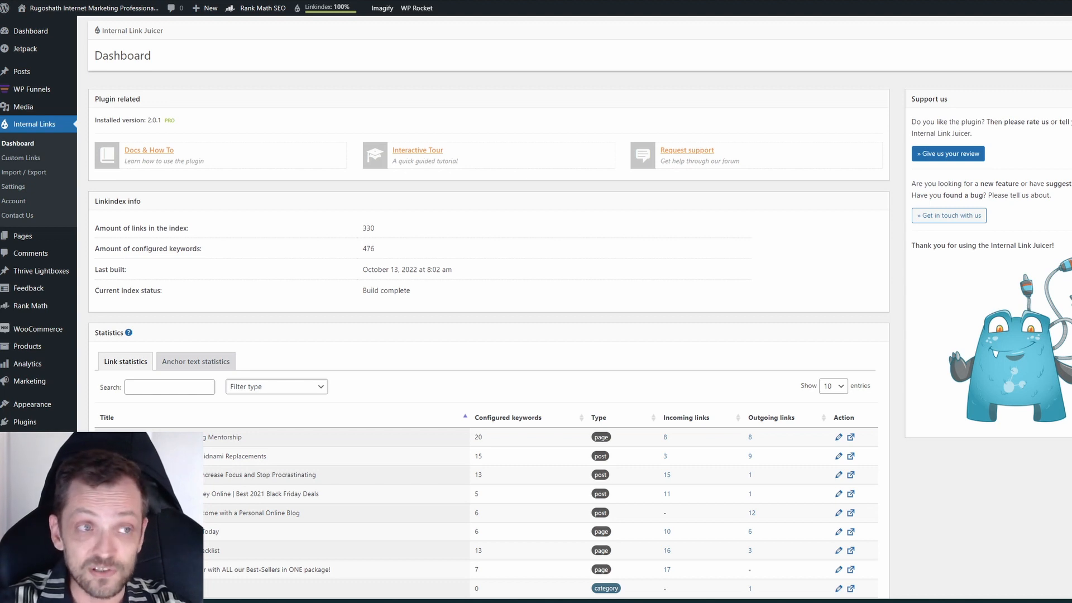
mouse_move(586, 63)
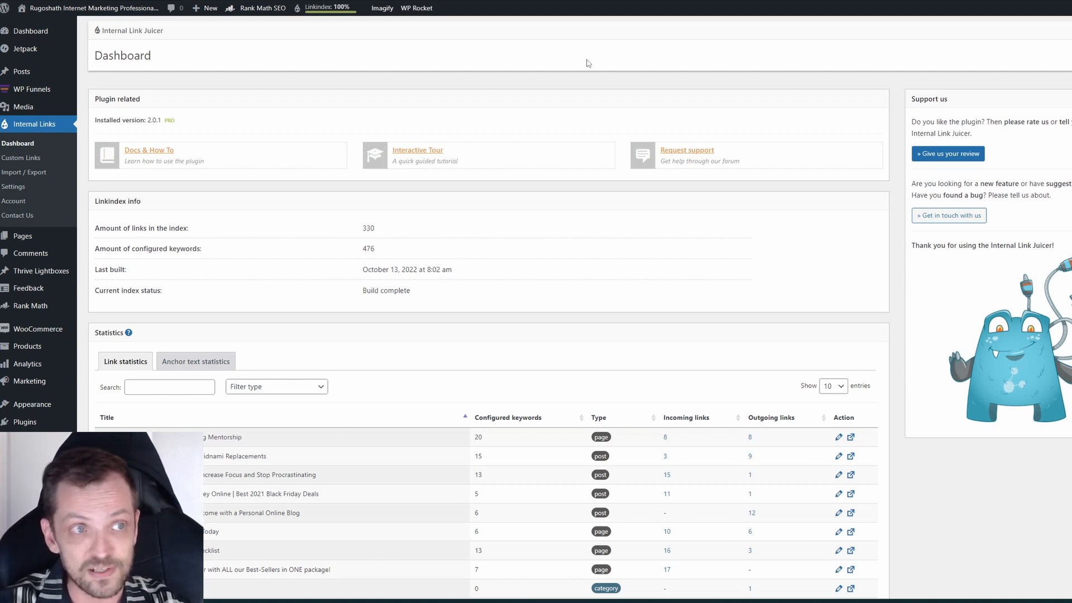
mouse_move(172, 66)
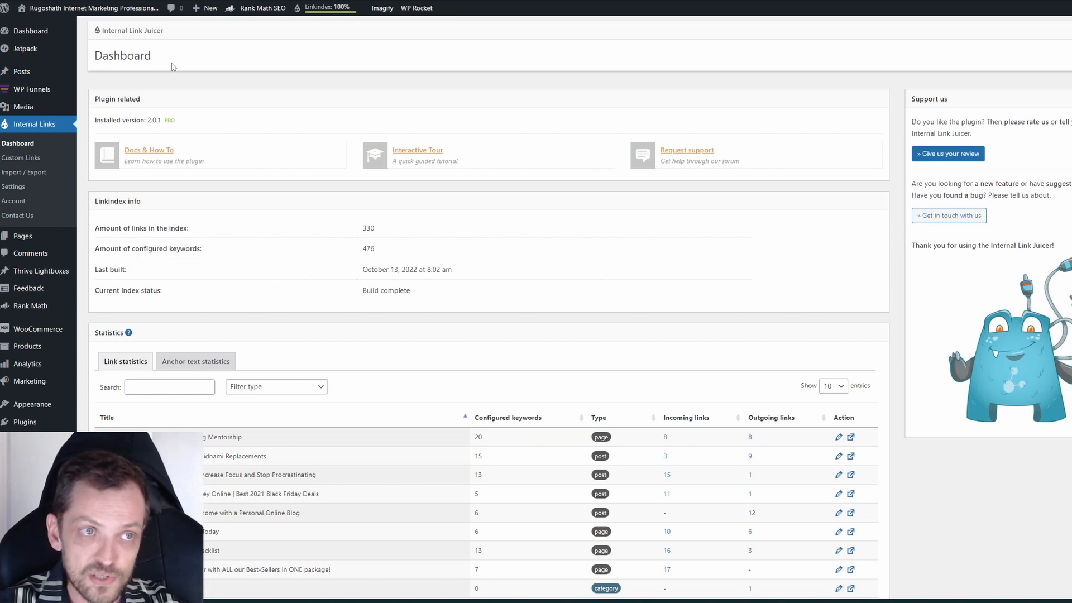
mouse_move(230, 147)
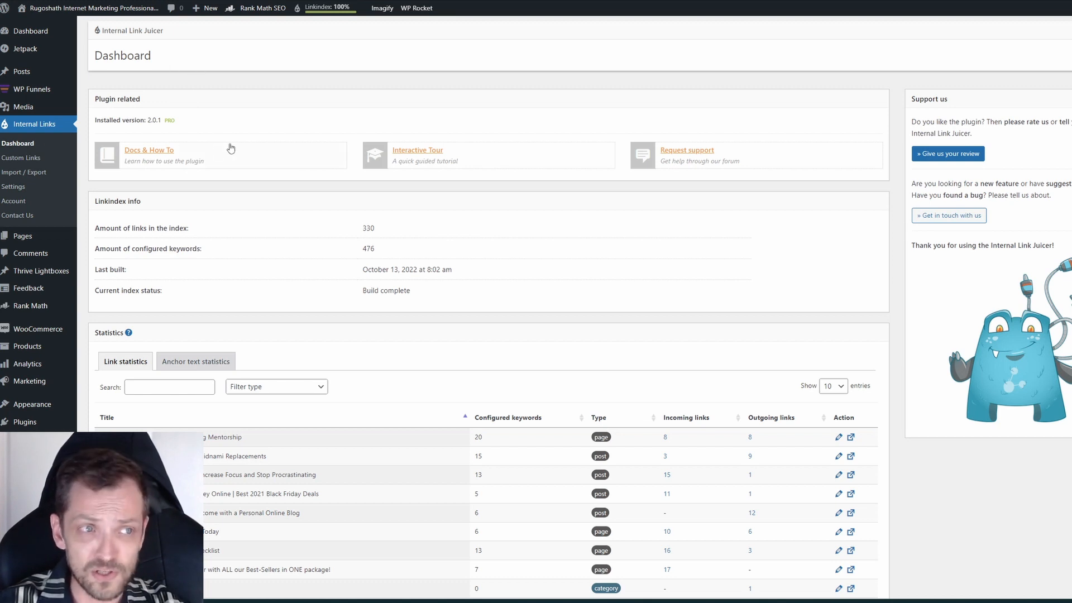
mouse_move(35, 124)
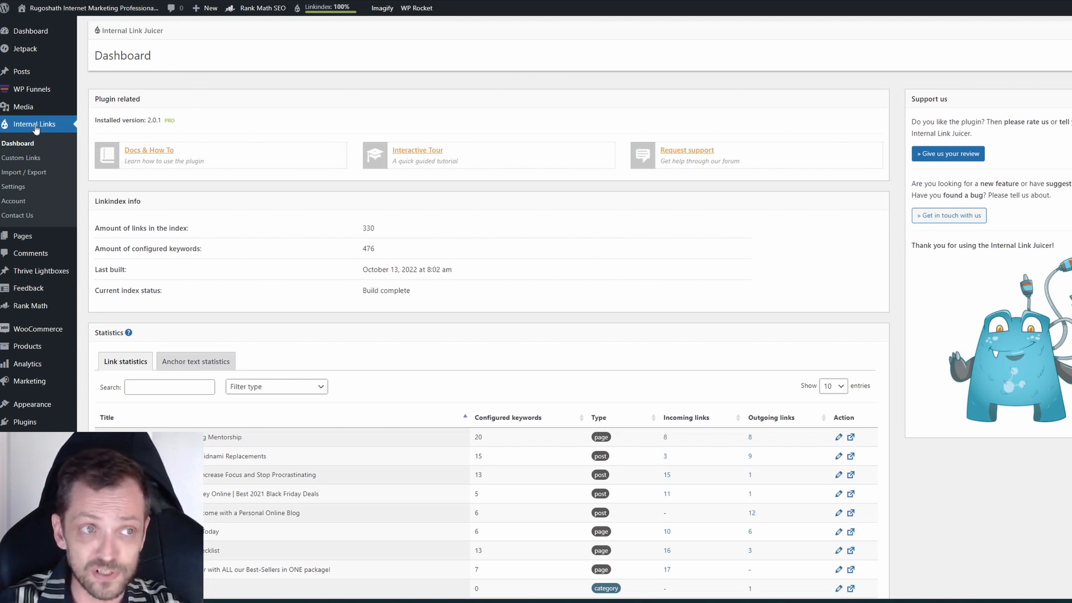
mouse_move(235, 163)
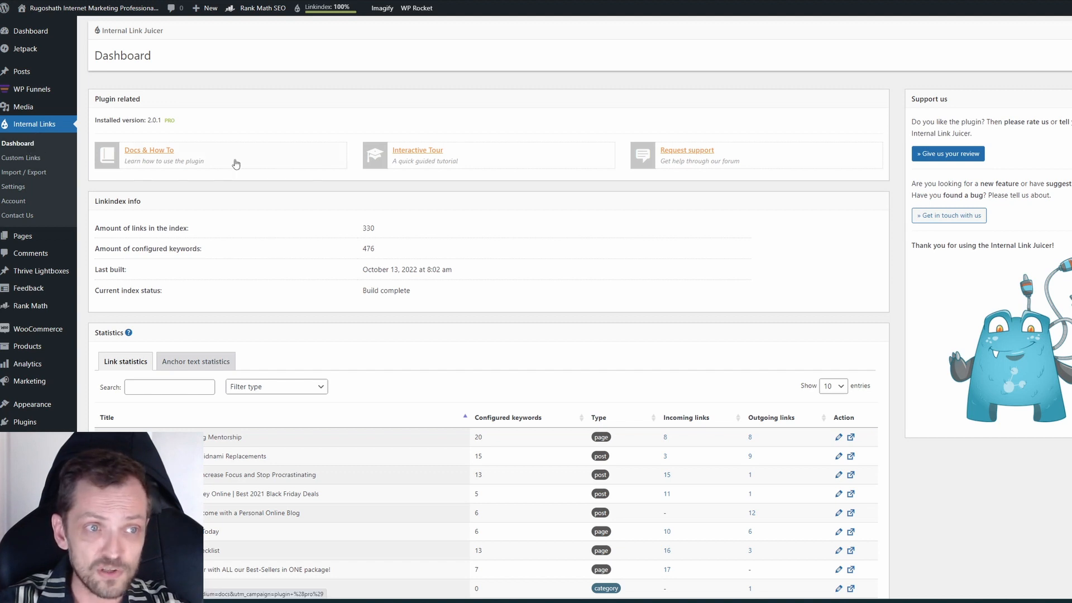
mouse_move(359, 240)
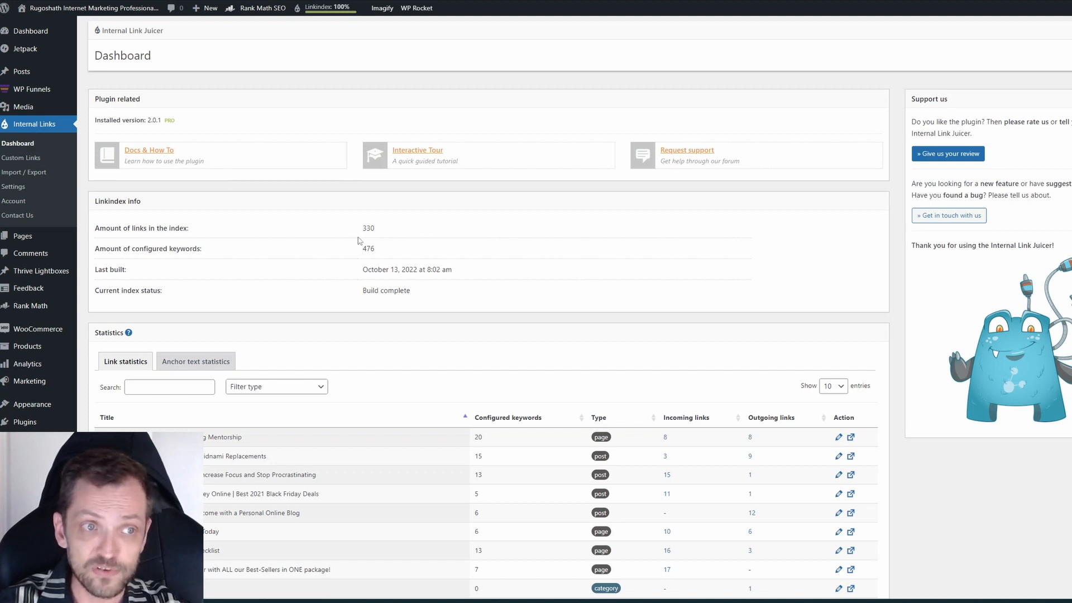
Step: Sort the statistics by incoming links, highest first, highlighting Search Engine Optimization (wikipedia) with 42
scroll("down", 3)
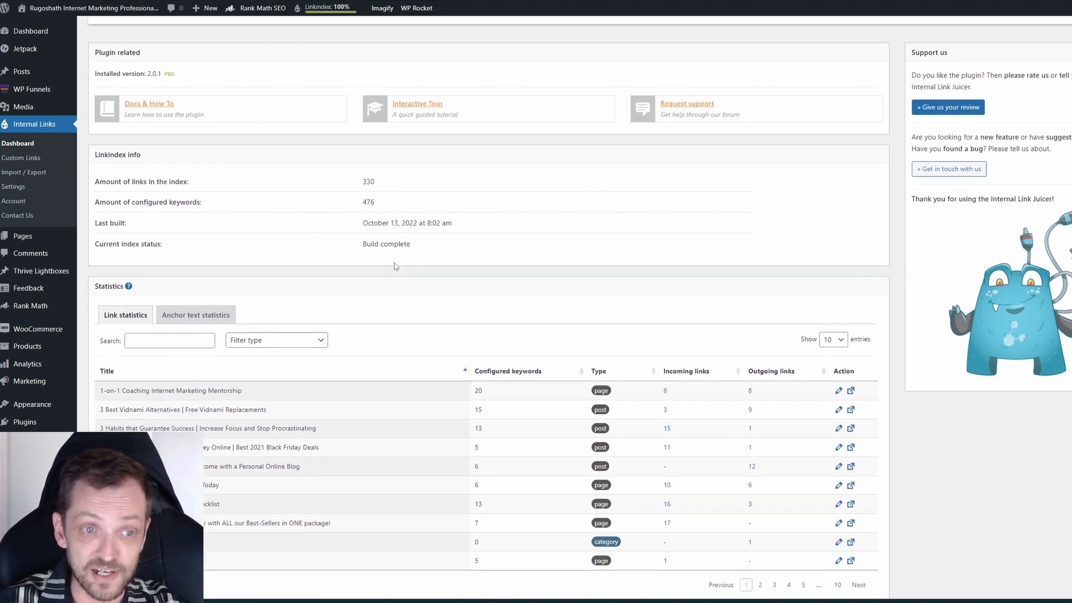
mouse_move(372, 252)
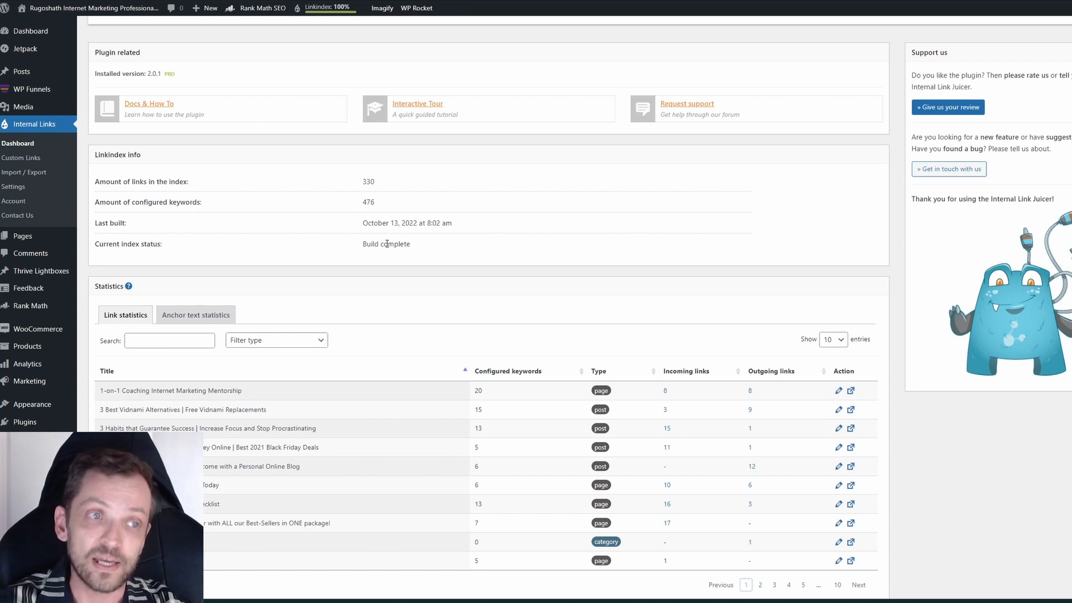
double_click(398, 244)
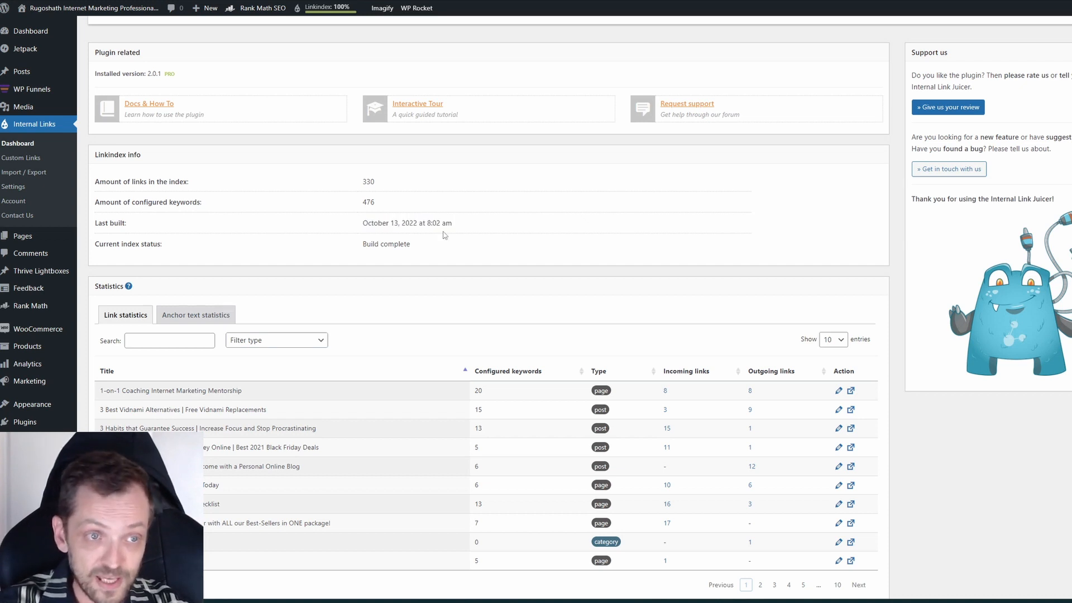
scroll("down", 3)
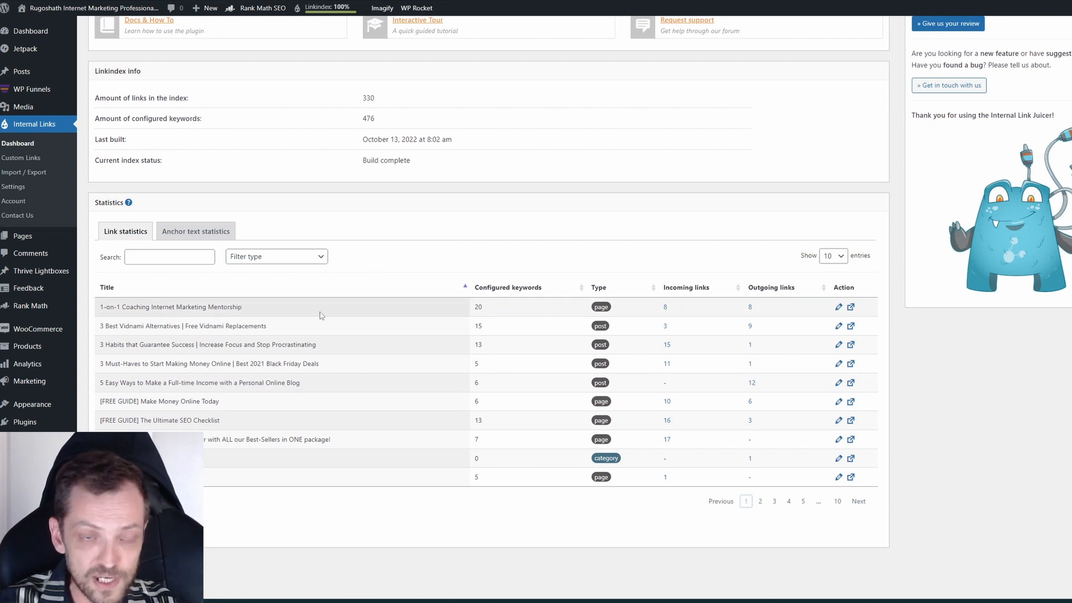
left_click(685, 287)
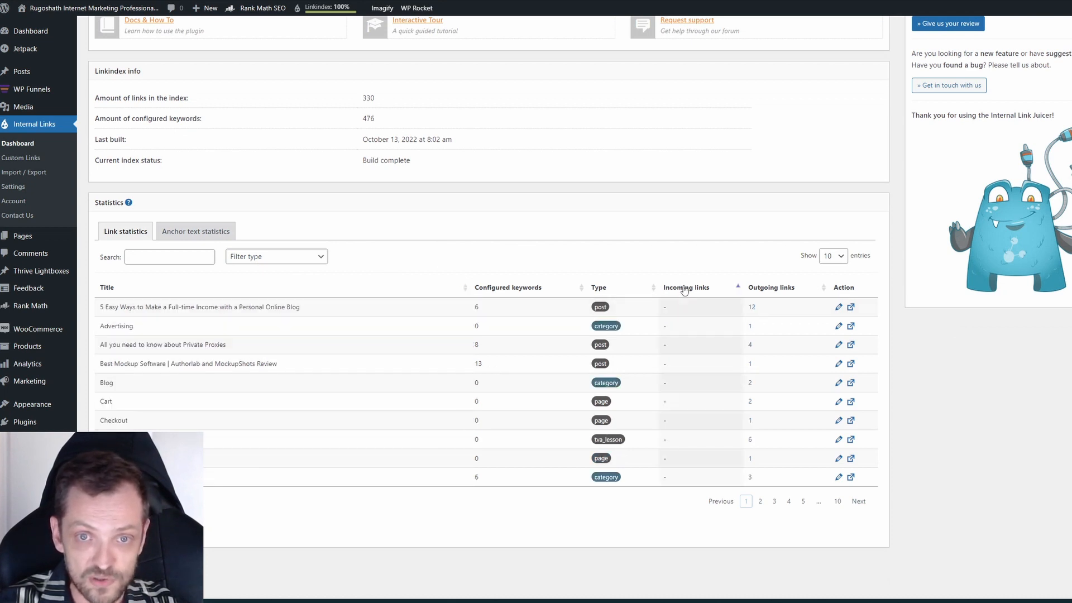
left_click(685, 287)
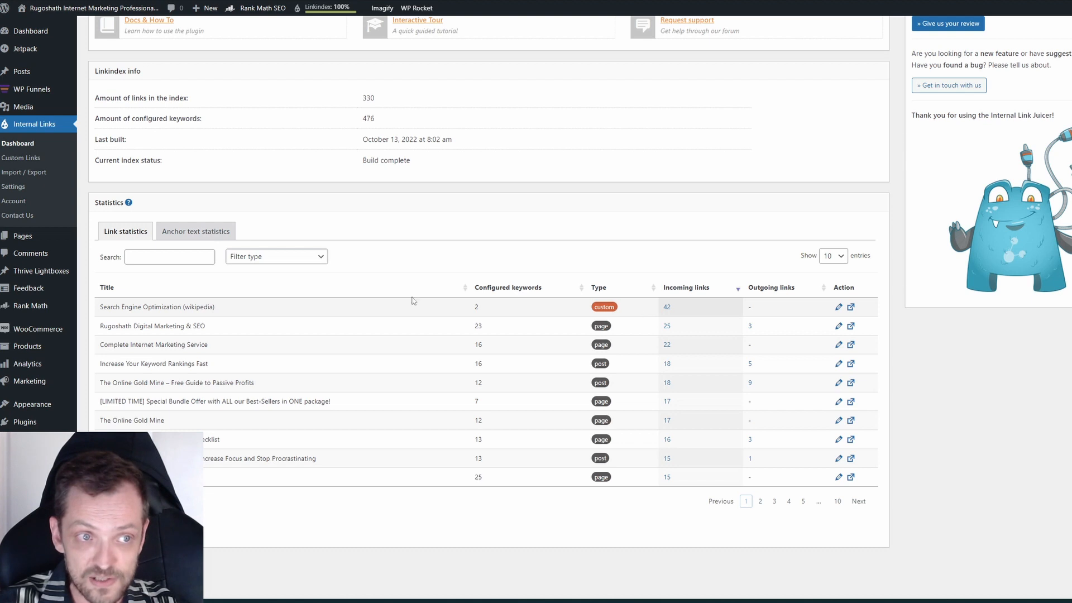
mouse_move(101, 306)
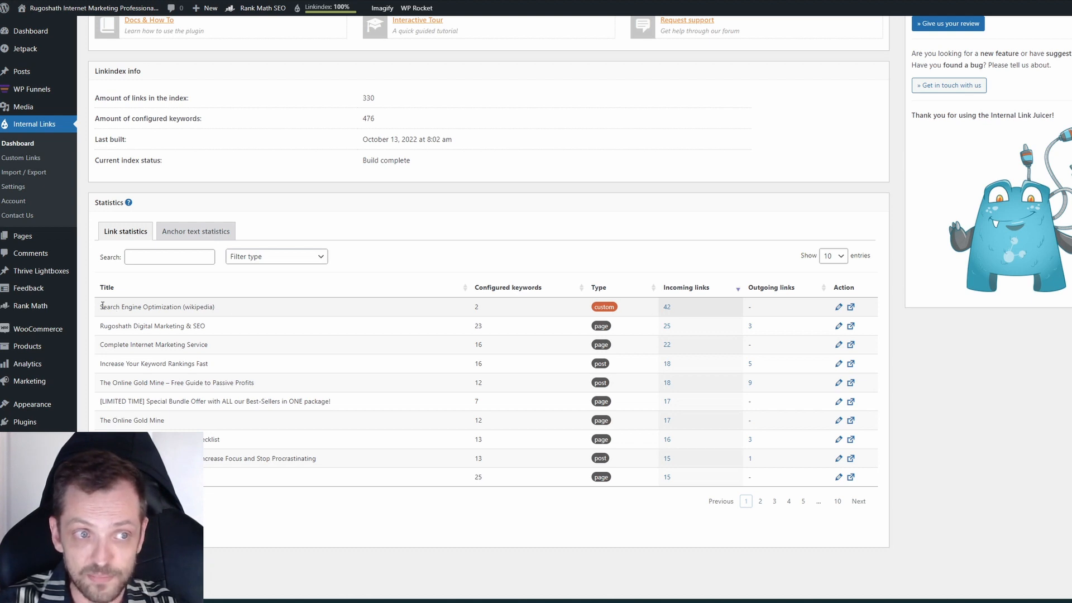
double_click(157, 306)
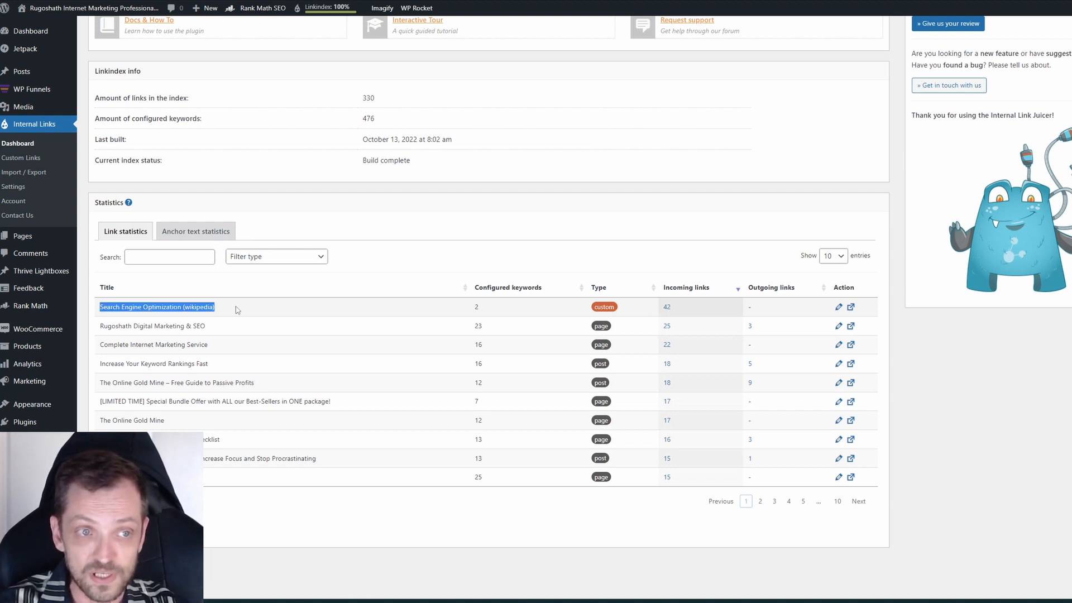
mouse_move(672, 290)
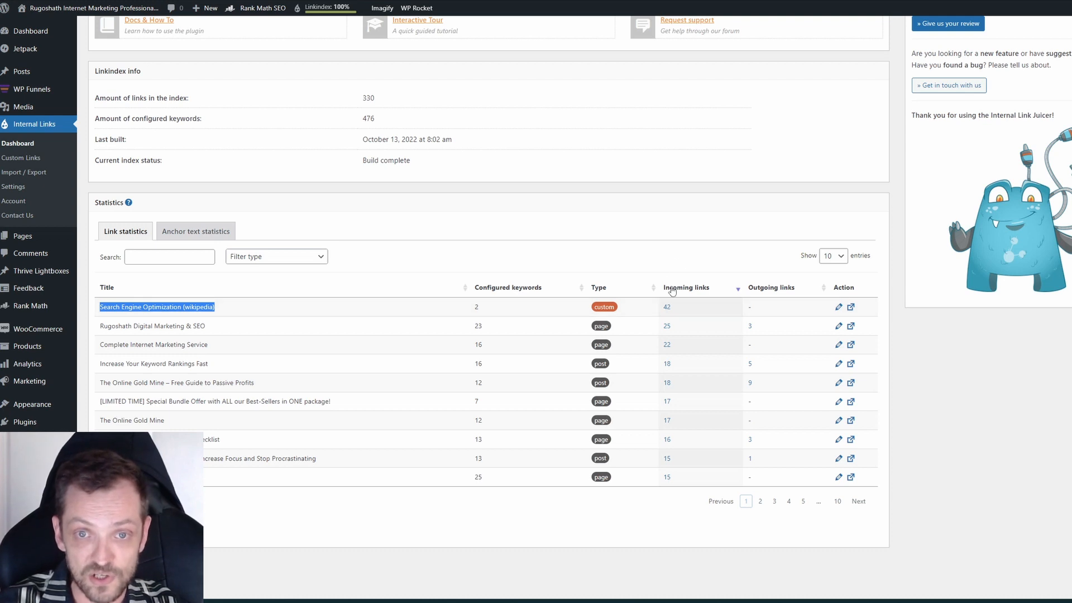
mouse_move(666, 307)
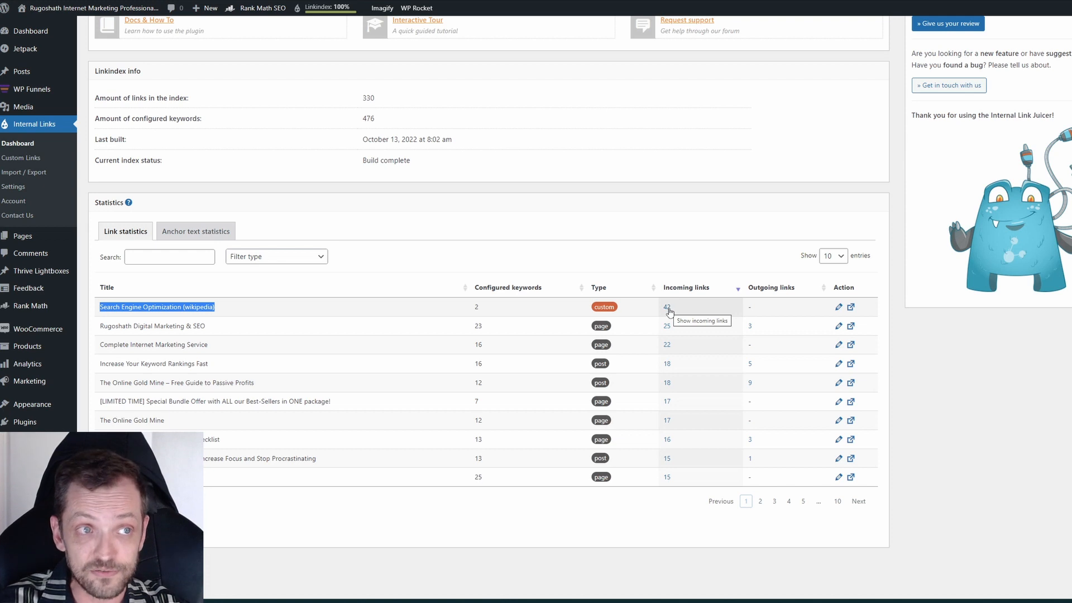
mouse_move(838, 327)
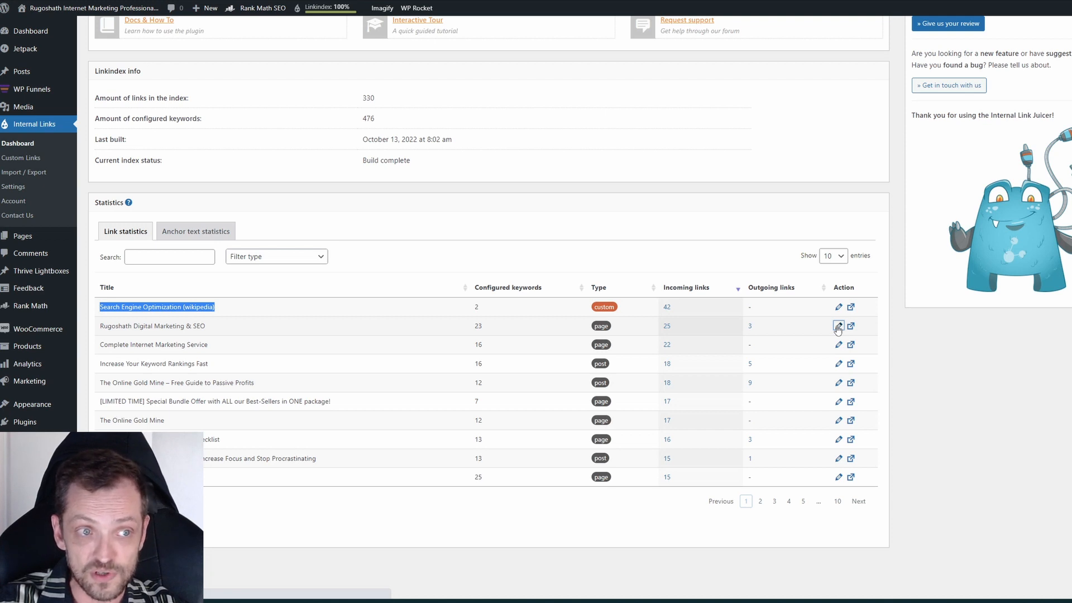
Step: Show the Rugoshath Digital Marketing & SEO page's Internal Links settings panel in the editor sidebar
left_click(837, 325)
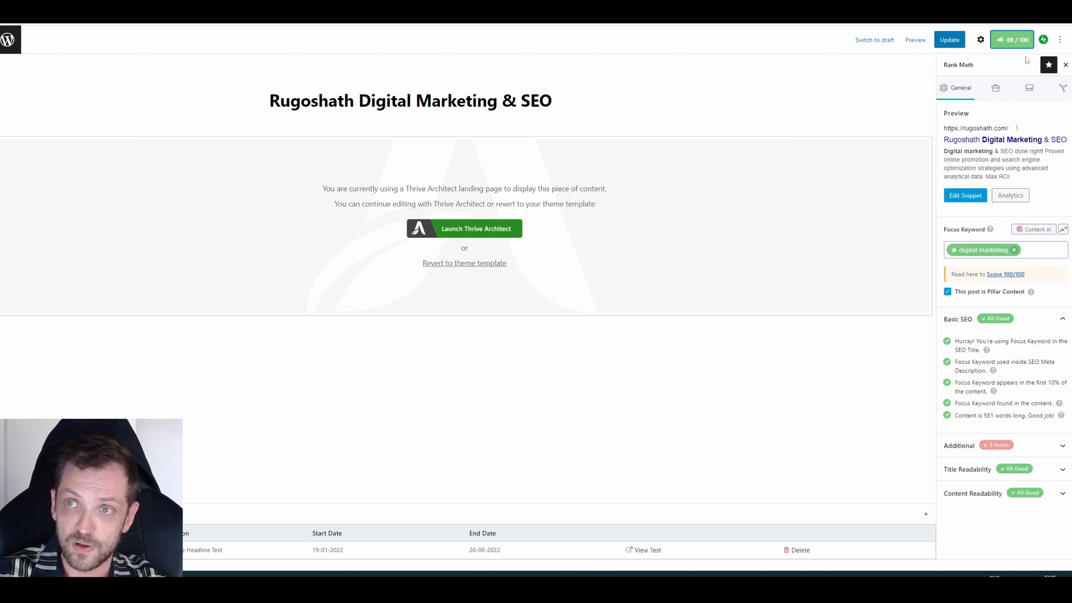
mouse_move(980, 39)
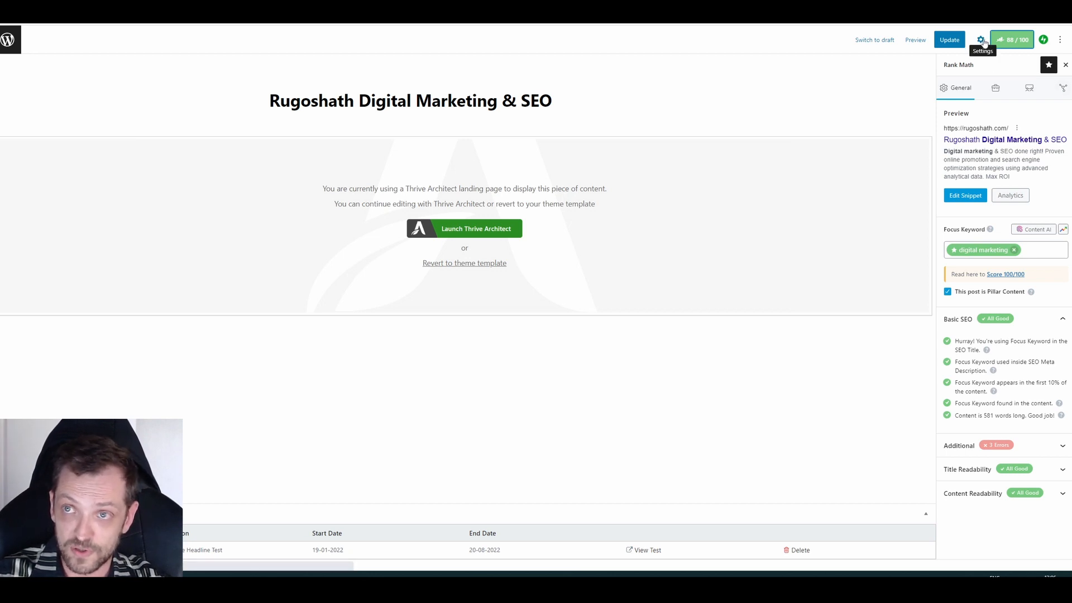
left_click(980, 39)
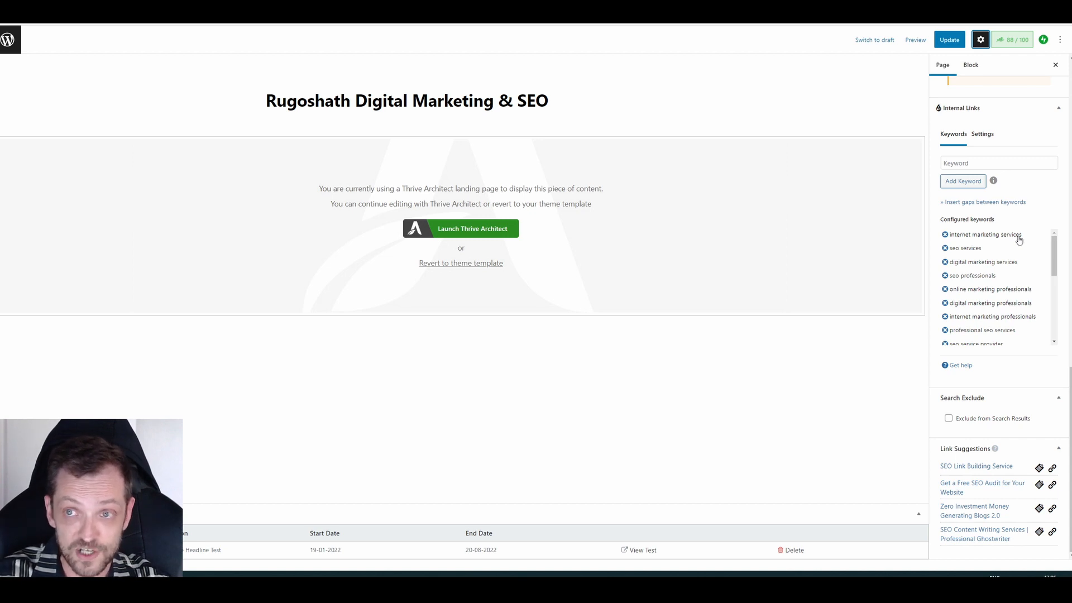
left_click(981, 134)
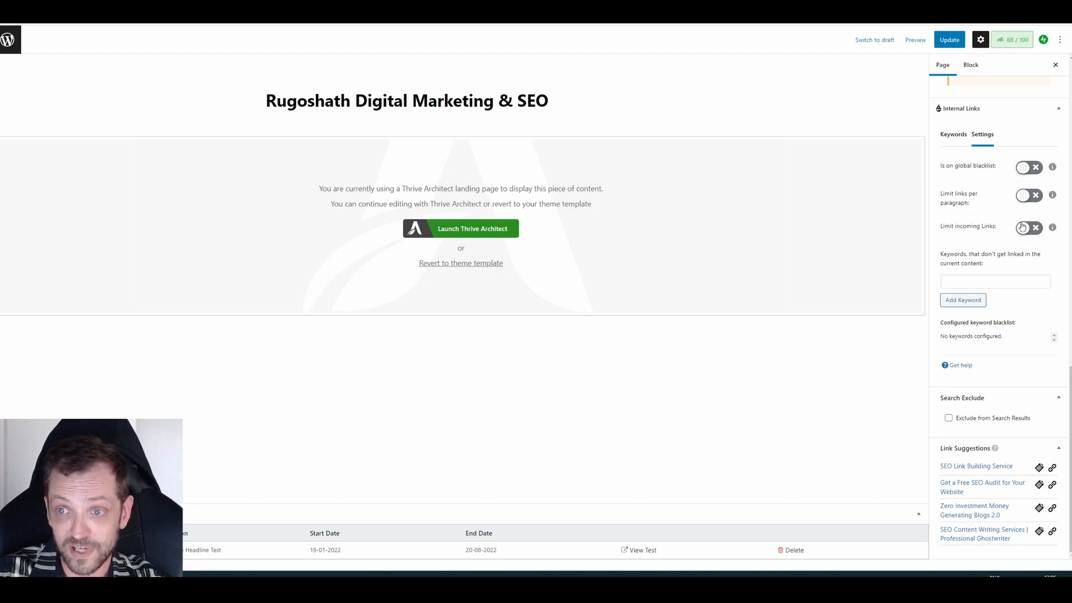
mouse_move(976, 274)
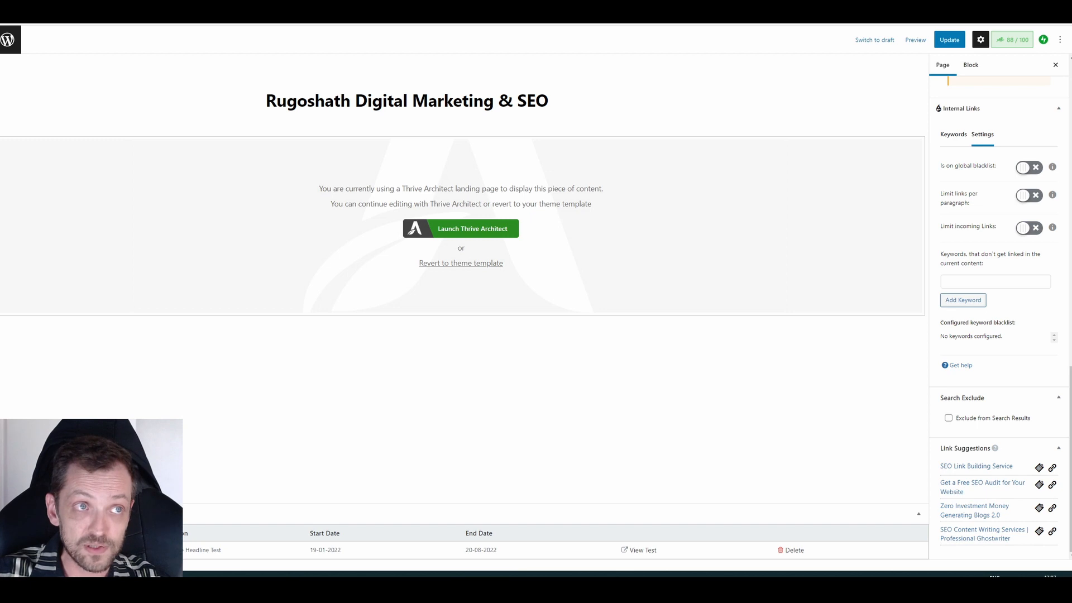
Step: Show the plugin's General settings: keyword retention, Administrator role, automatic index mode
left_click(10, 195)
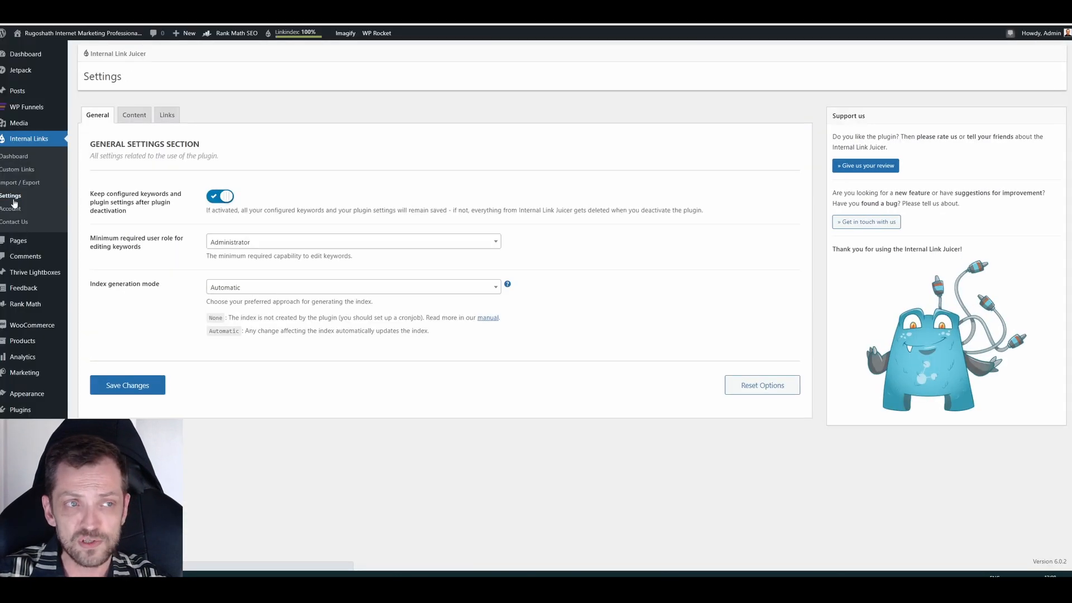
mouse_move(21, 204)
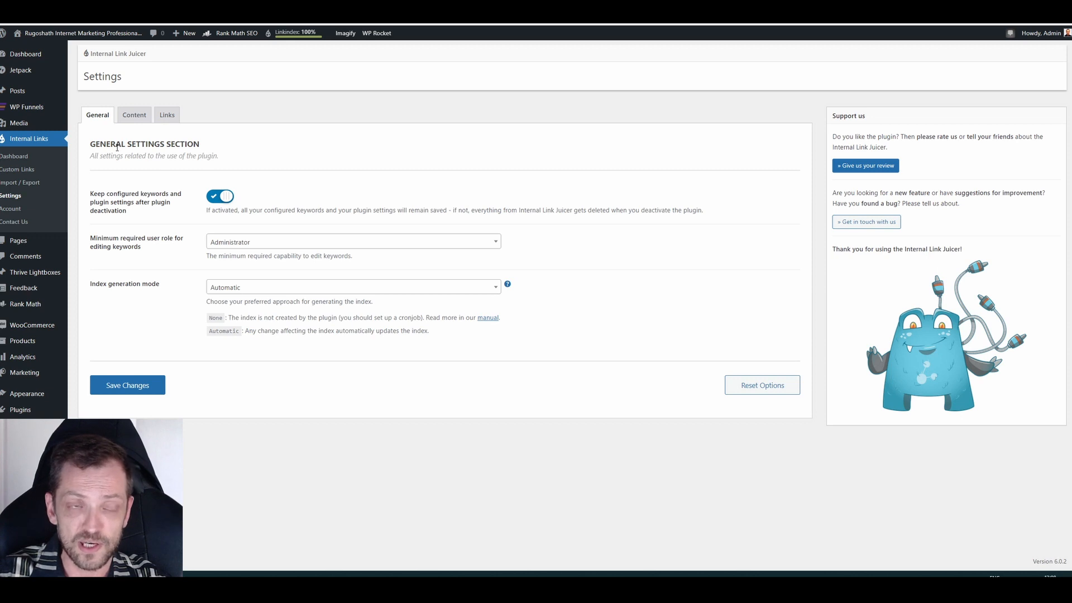
mouse_move(222, 150)
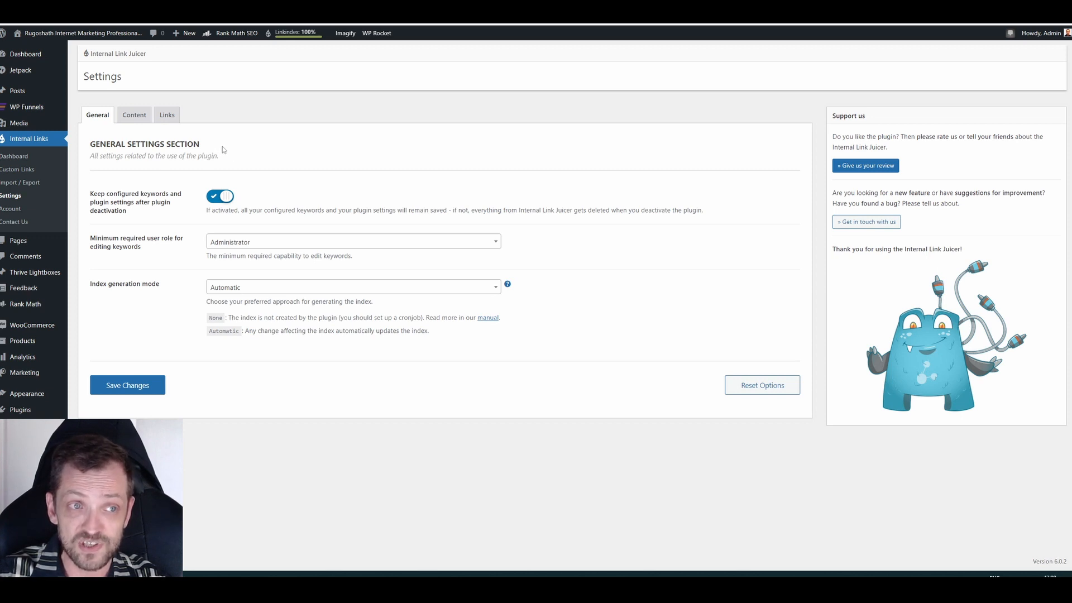
mouse_move(316, 177)
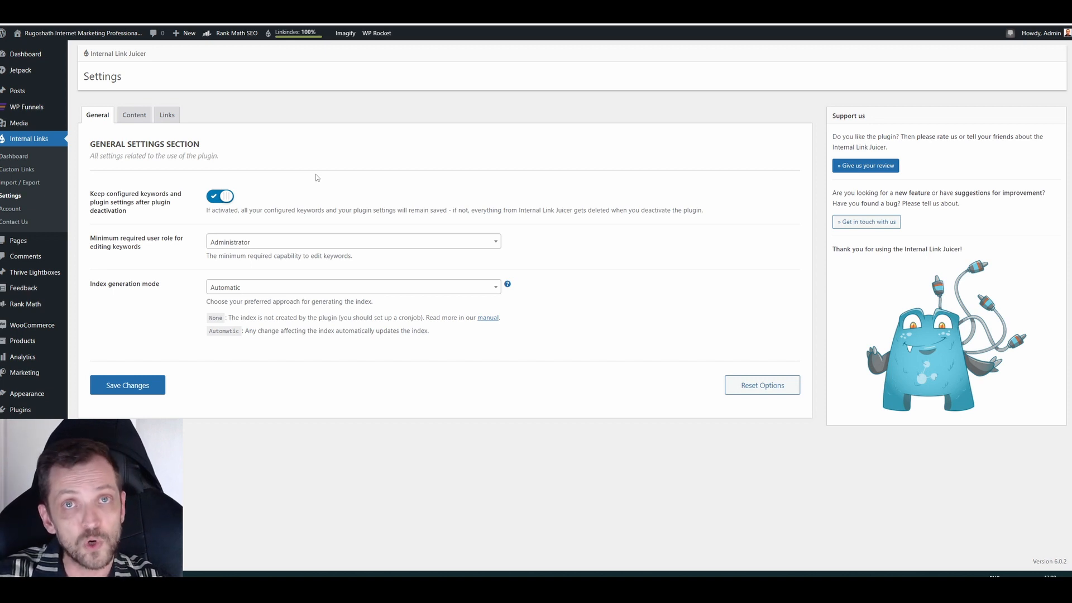
mouse_move(135, 186)
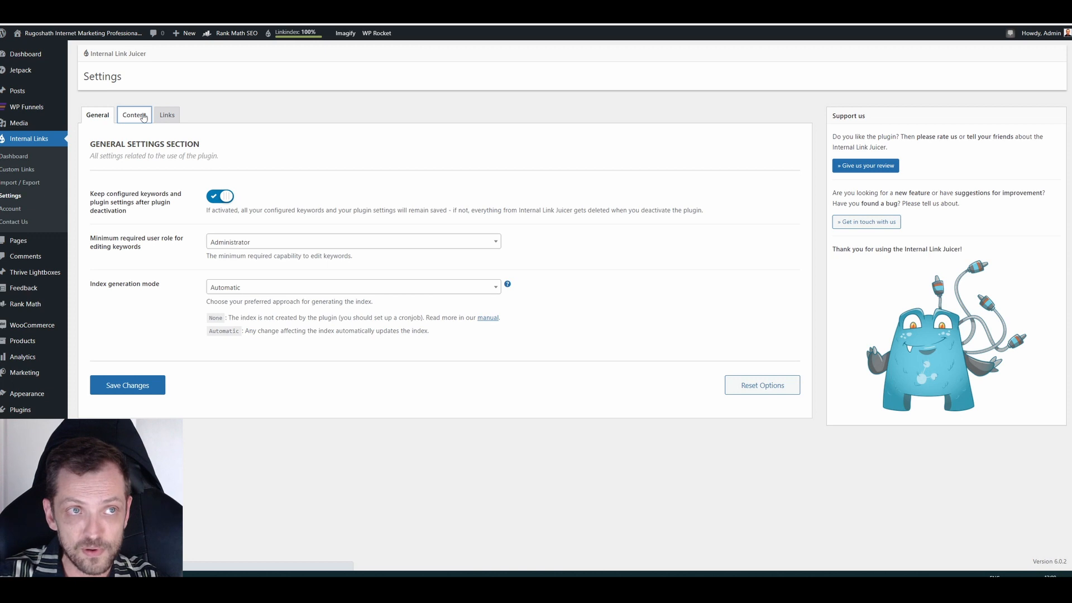
Step: Review the Content settings: whitelisted post types and taxonomies, blacklisted post IDs
left_click(134, 114)
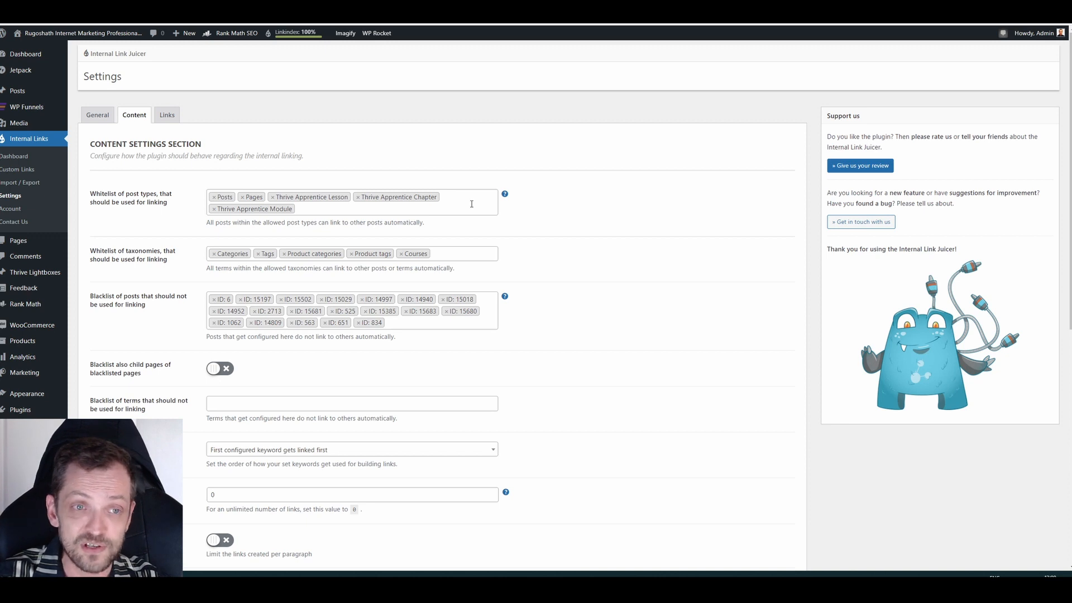
scroll("down", 3)
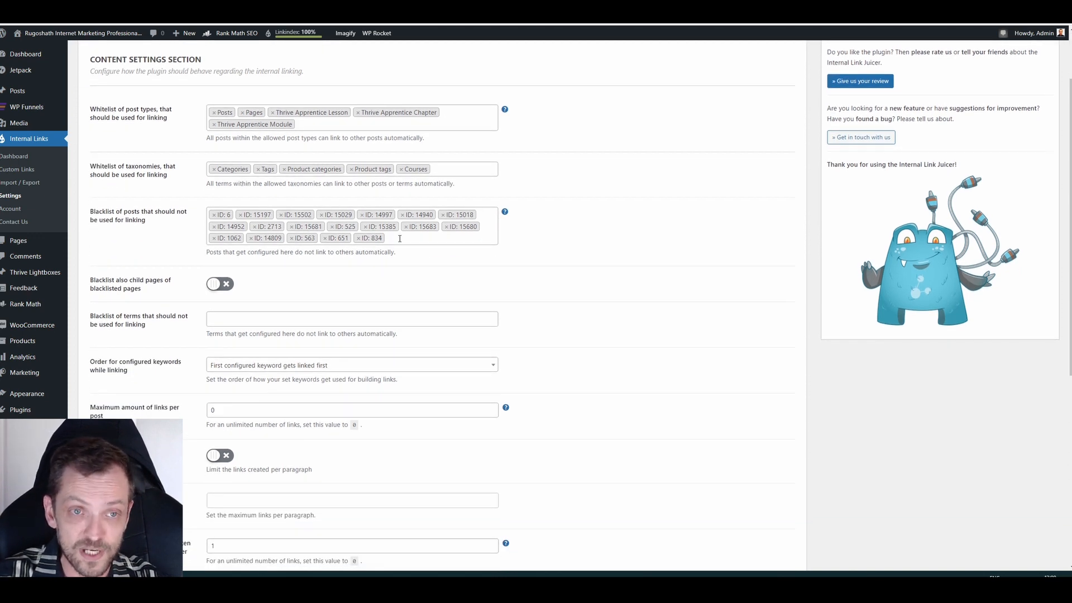
left_click(383, 238)
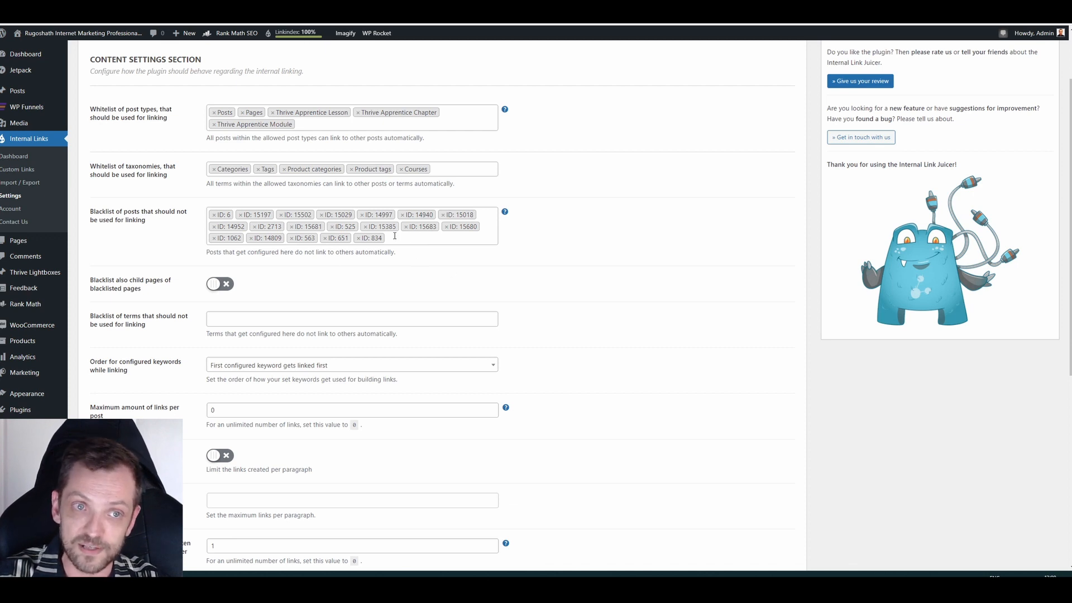
mouse_move(375, 238)
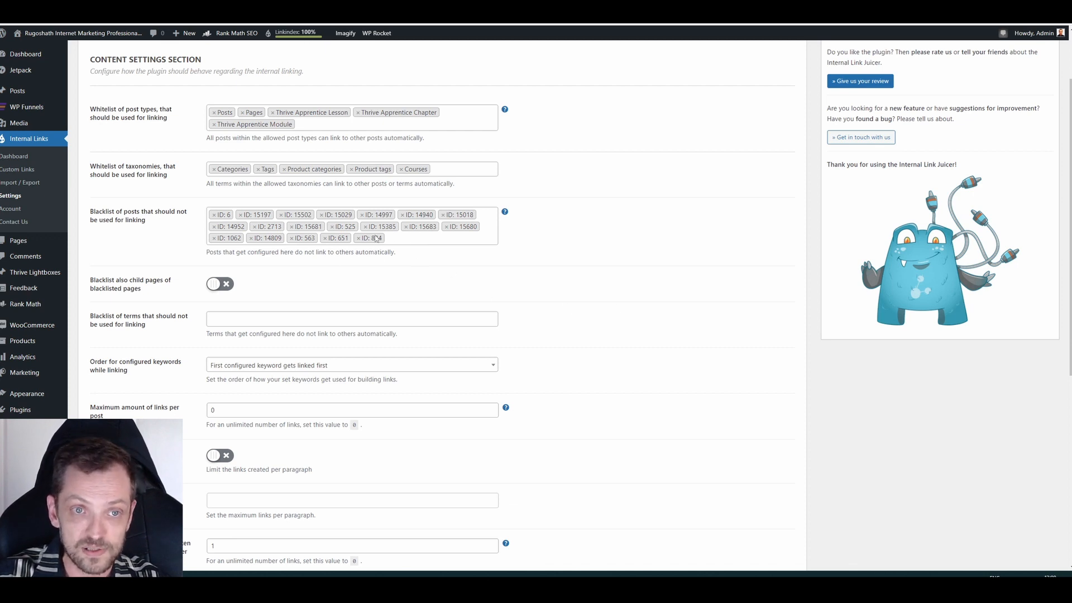
mouse_move(369, 237)
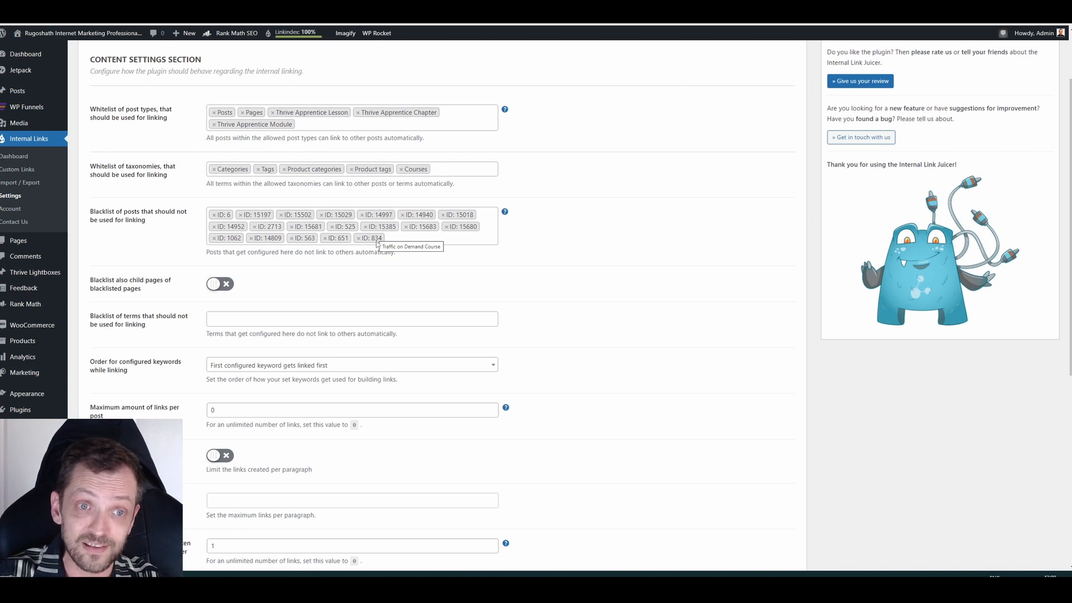
mouse_move(451, 254)
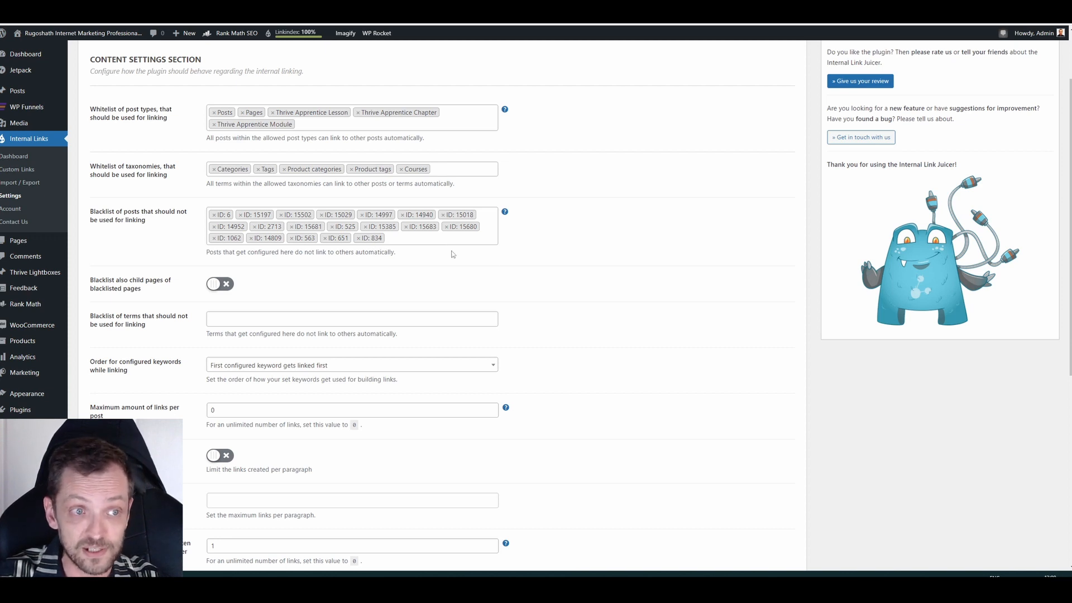
scroll("down", 3)
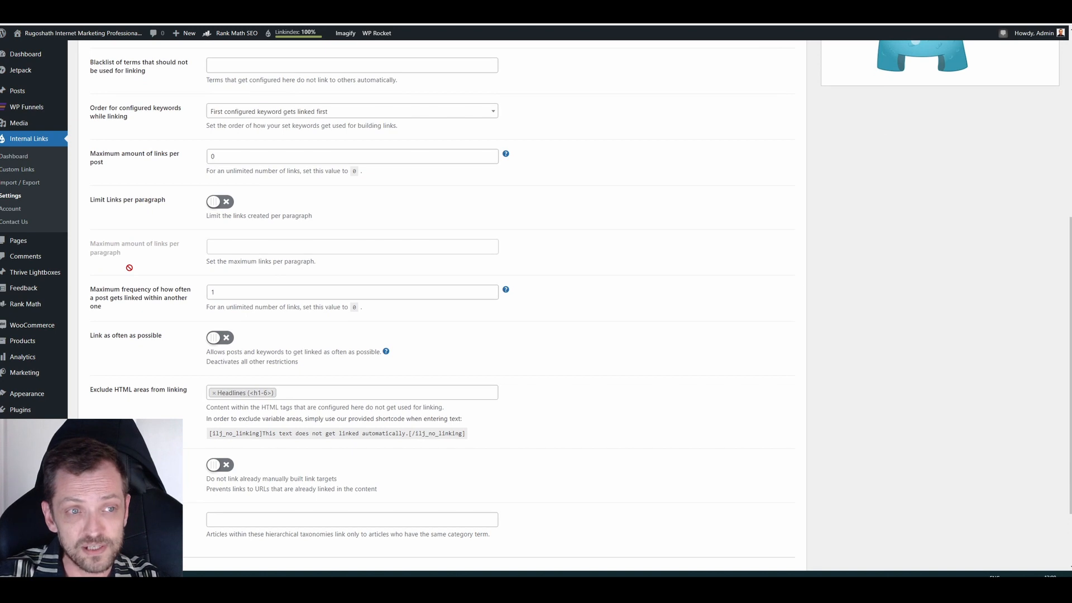
scroll("down", 3)
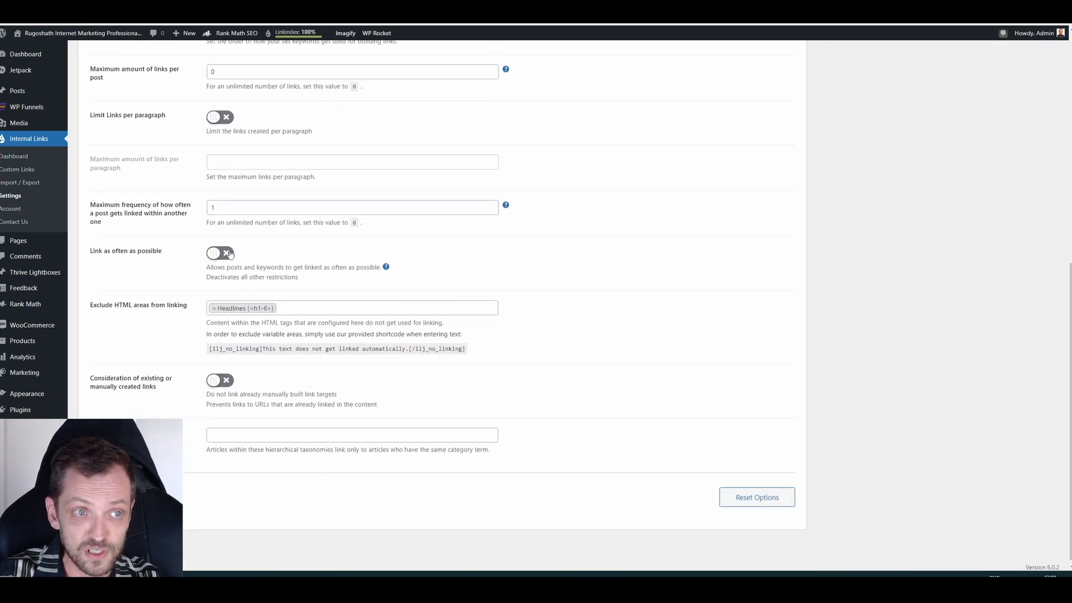
mouse_move(302, 261)
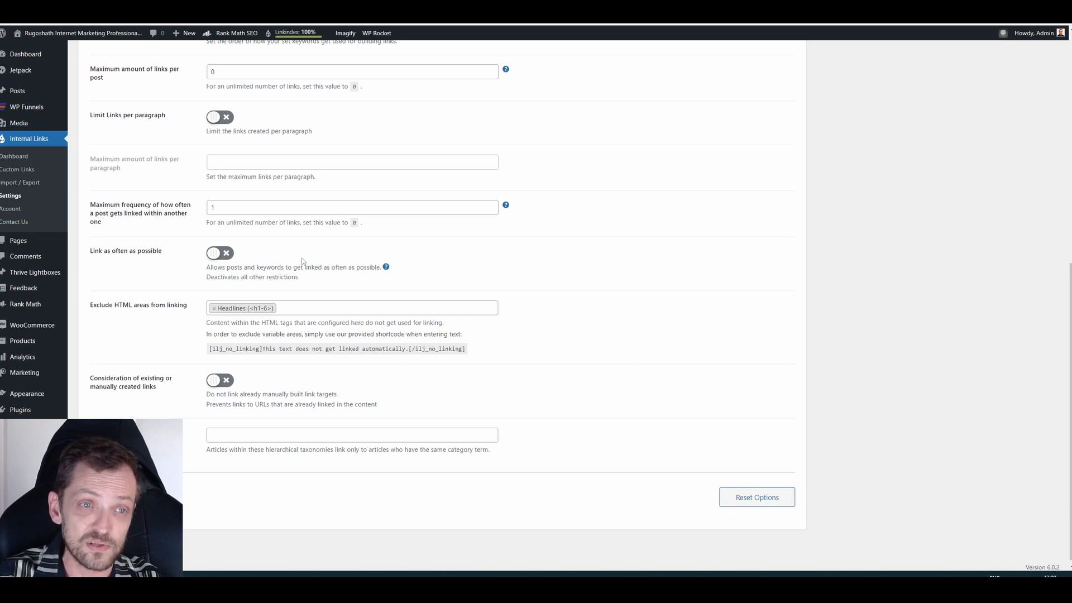
mouse_move(522, 271)
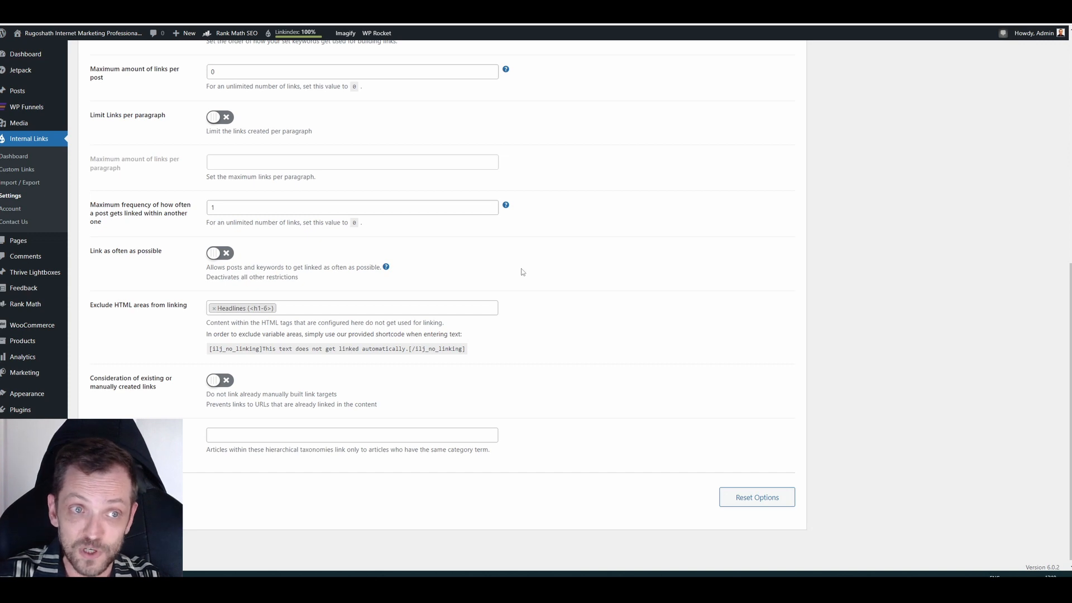
mouse_move(464, 275)
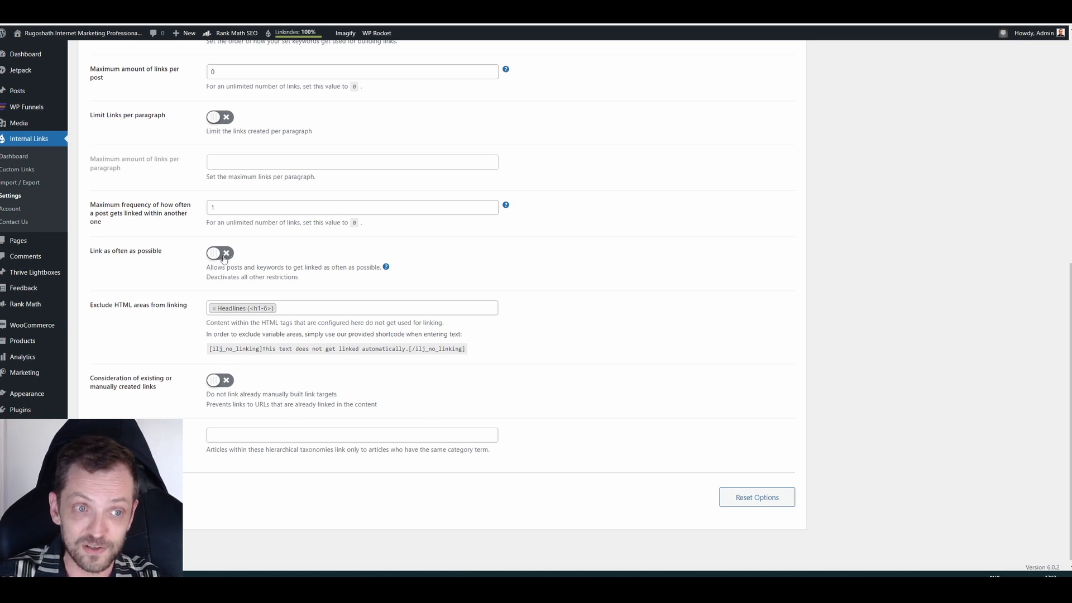
mouse_move(222, 260)
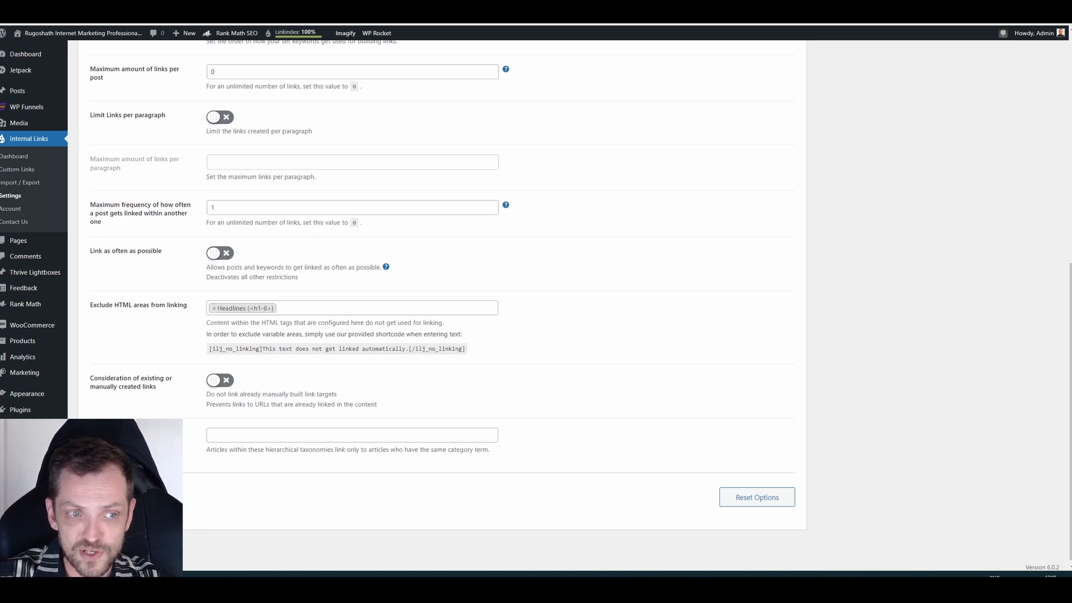
mouse_move(125, 406)
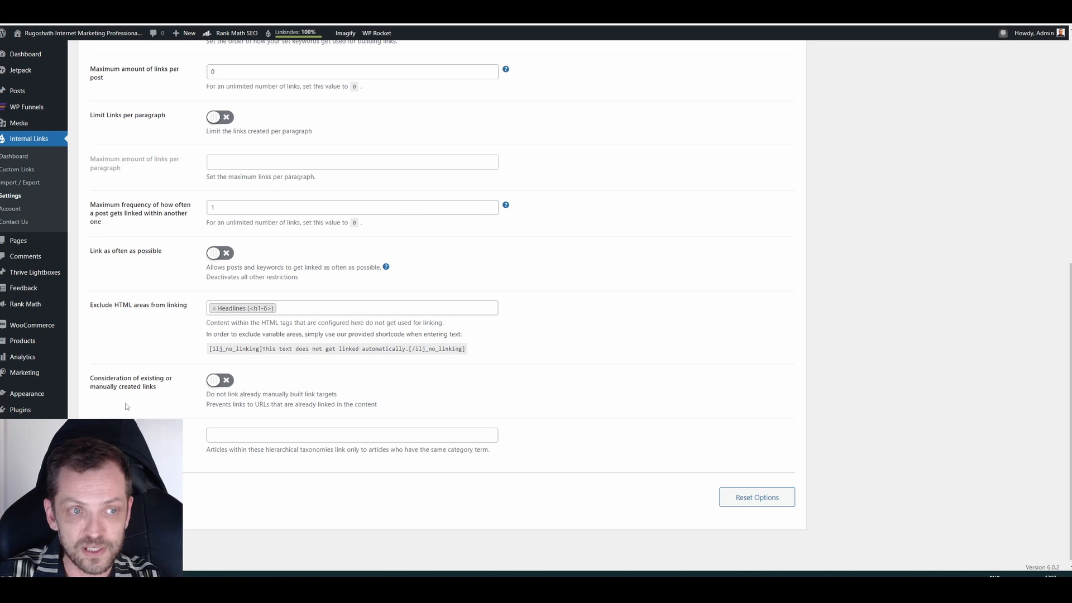
scroll("up", 3)
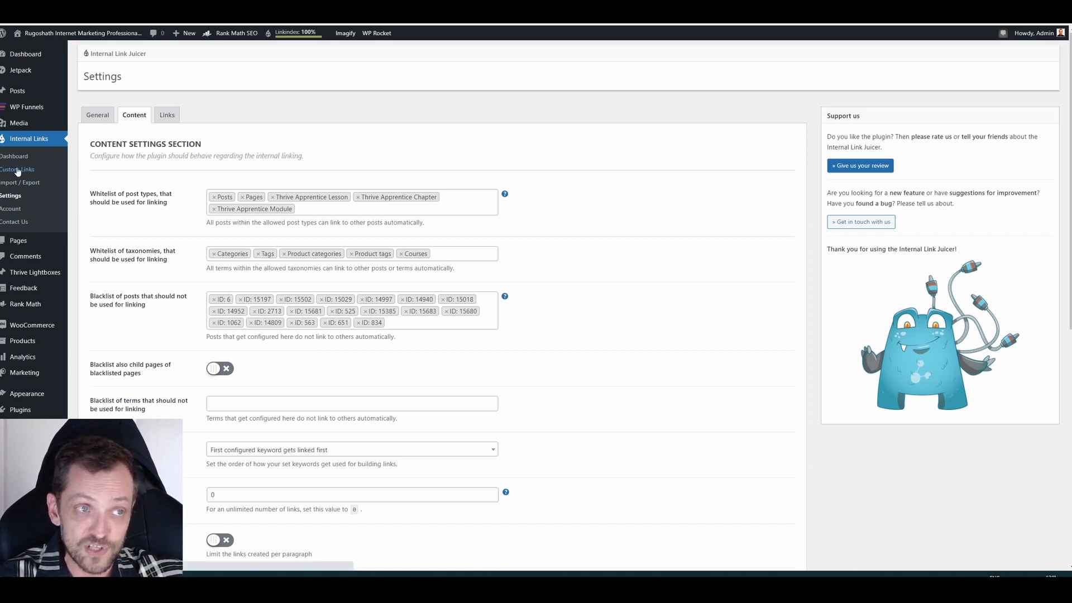
Step: Show the Custom Links list of 12 external links with YouTube and Google targets
left_click(18, 169)
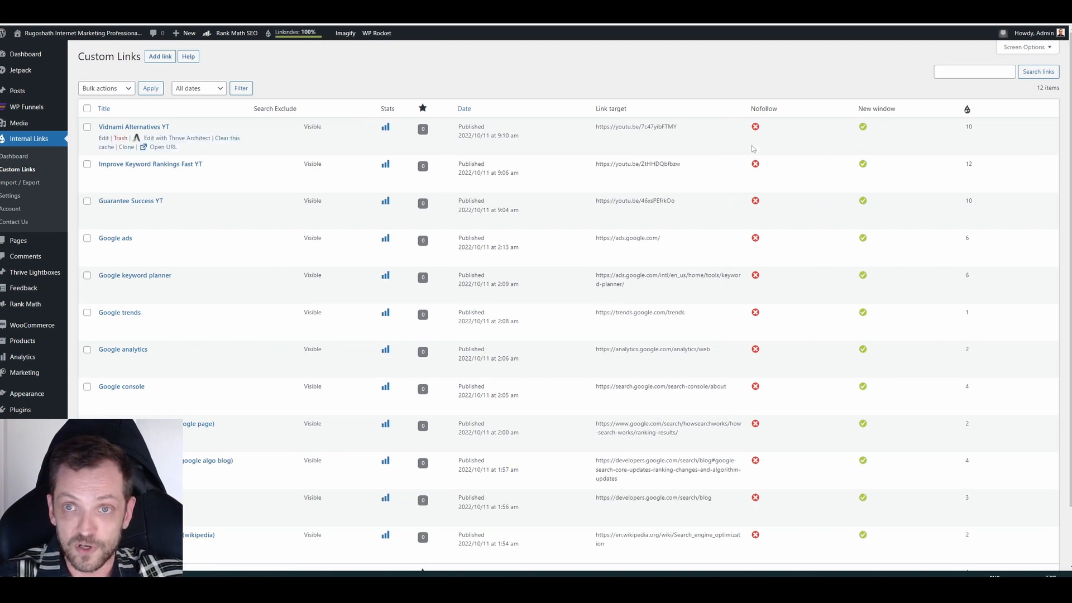
mouse_move(166, 72)
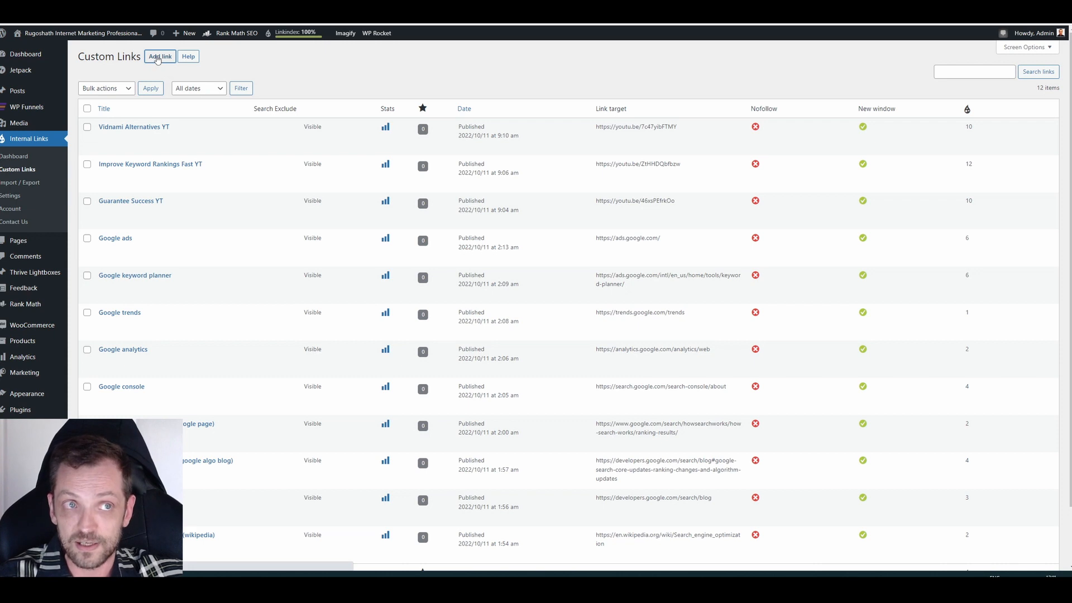
left_click(159, 56)
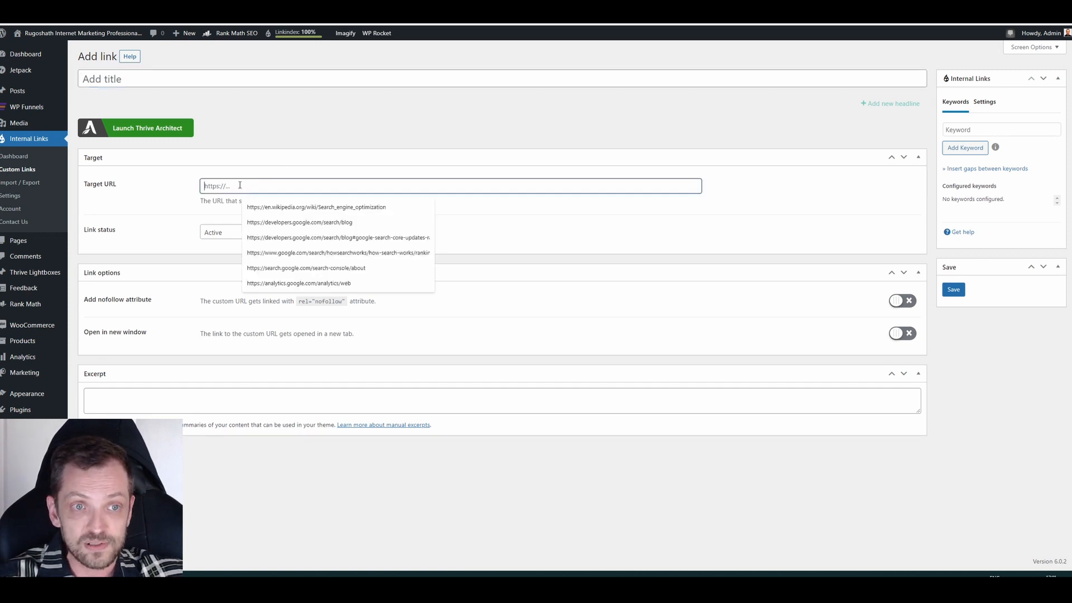
left_click(303, 148)
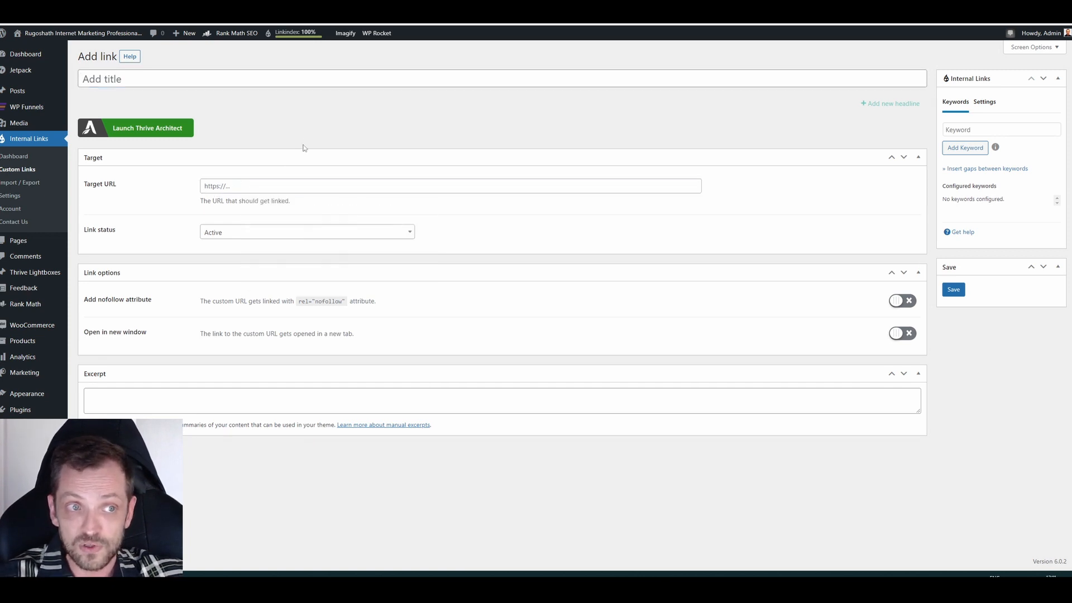
mouse_move(317, 252)
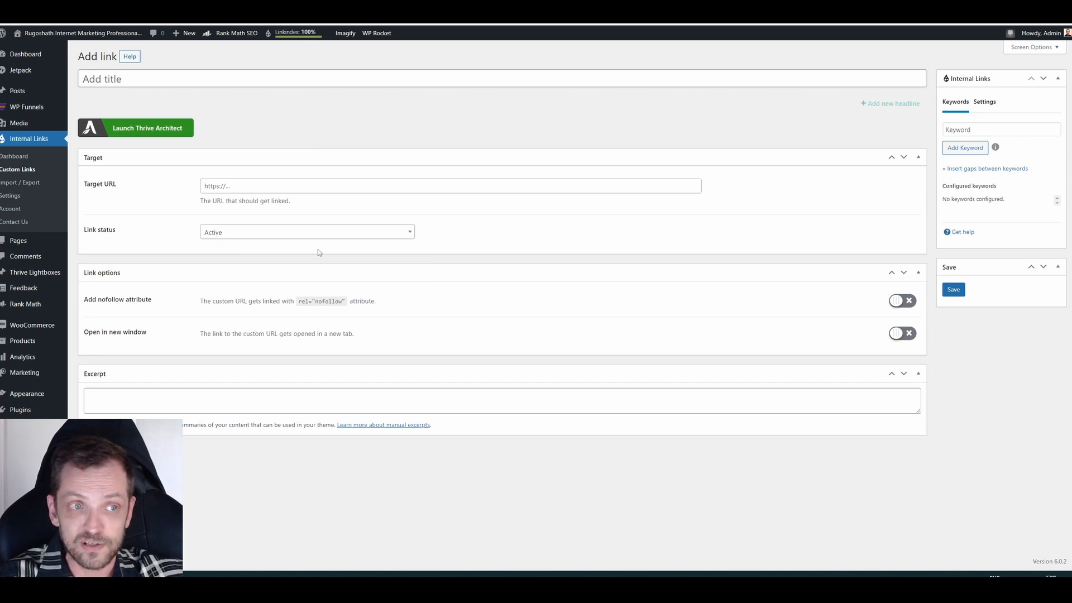
mouse_move(795, 308)
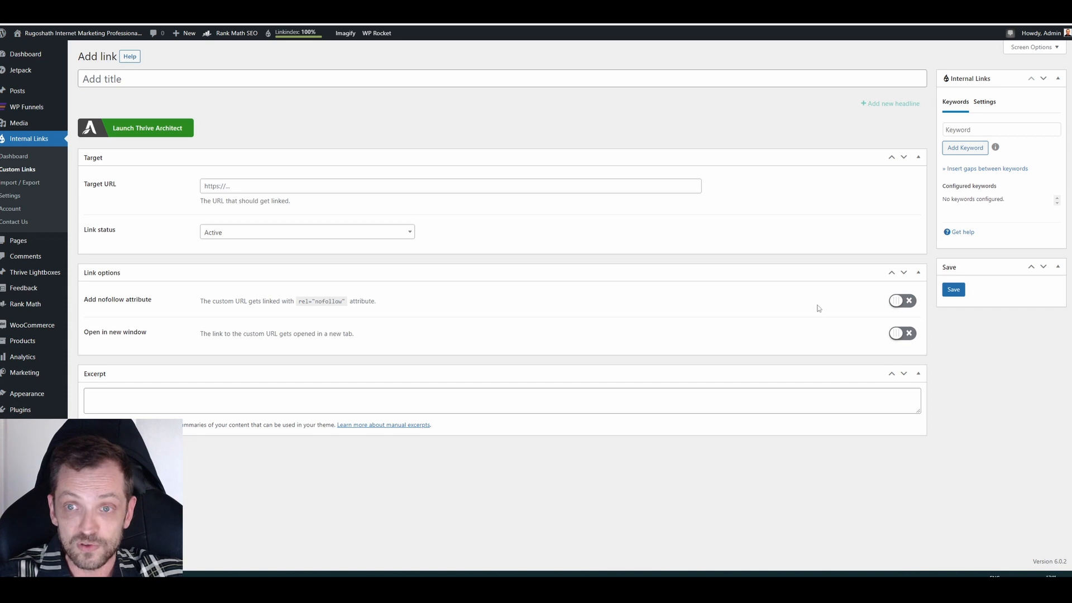
mouse_move(884, 307)
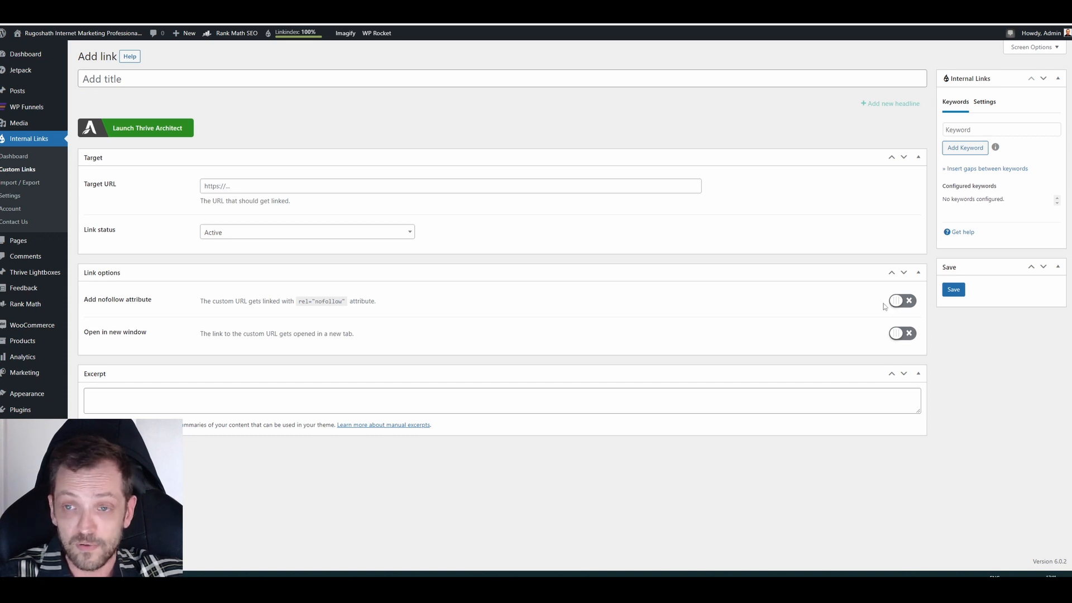
left_click(900, 301)
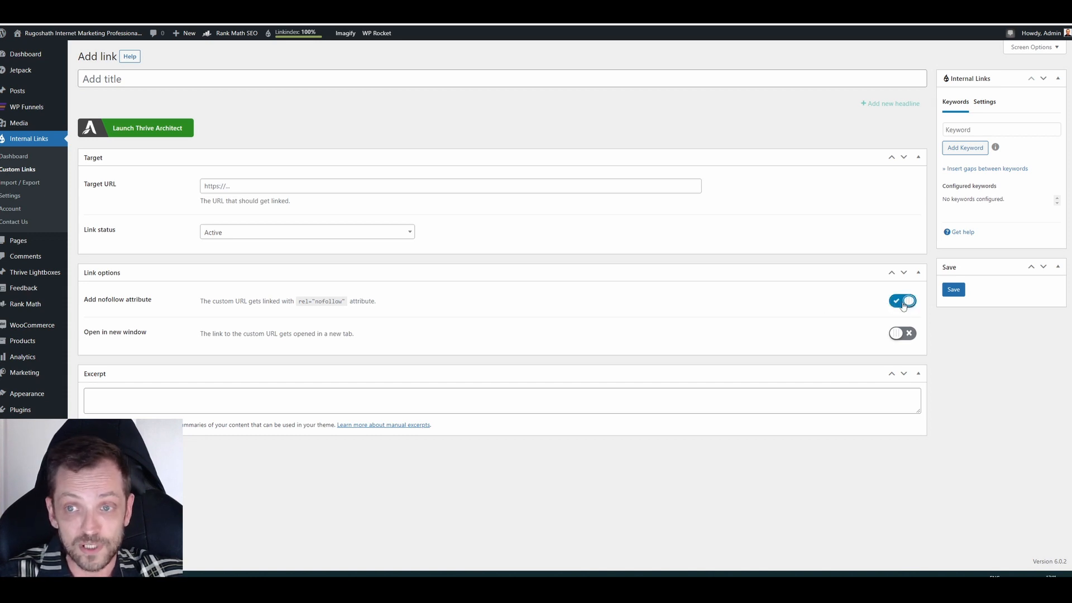
left_click(902, 300)
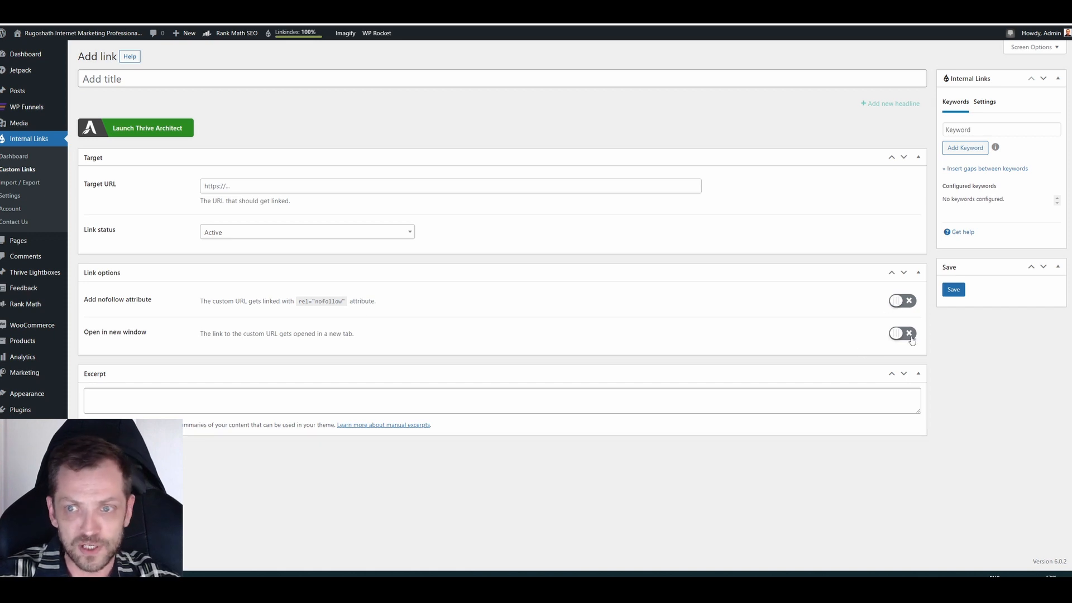
left_click(901, 332)
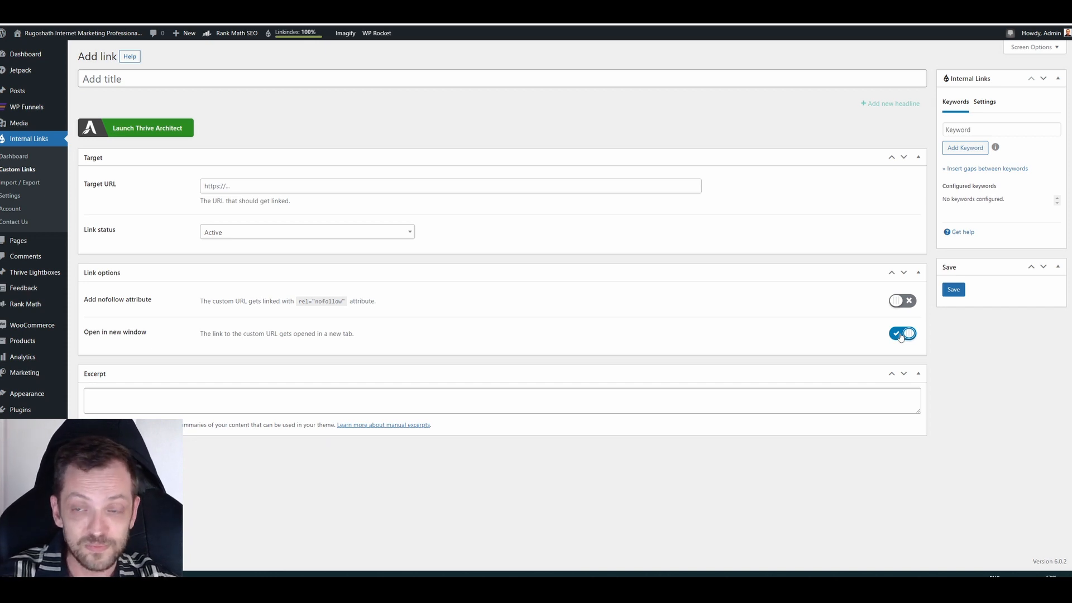
left_click(902, 334)
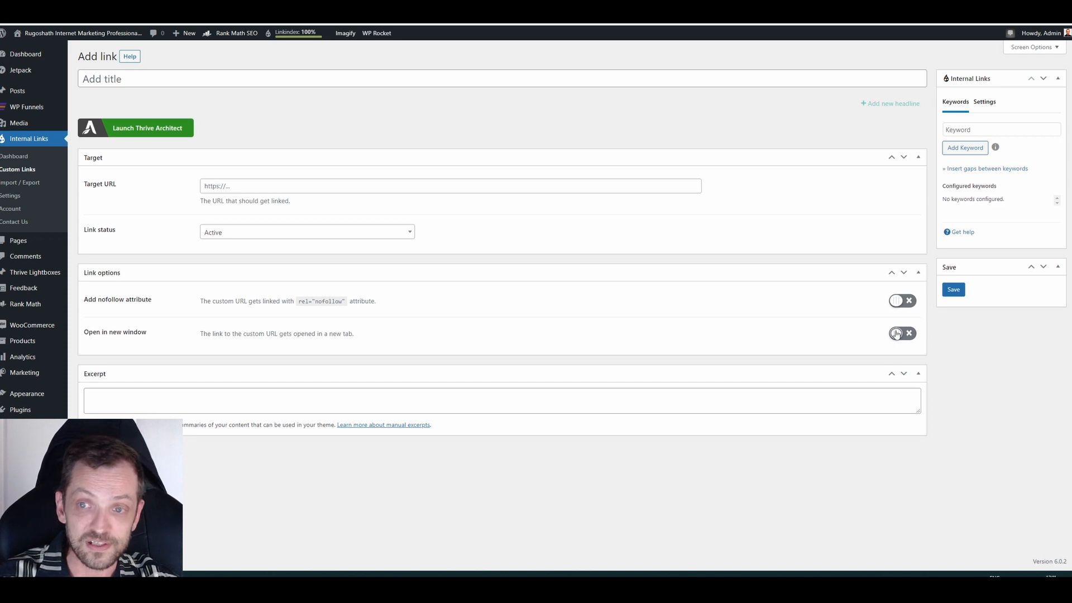
left_click(895, 334)
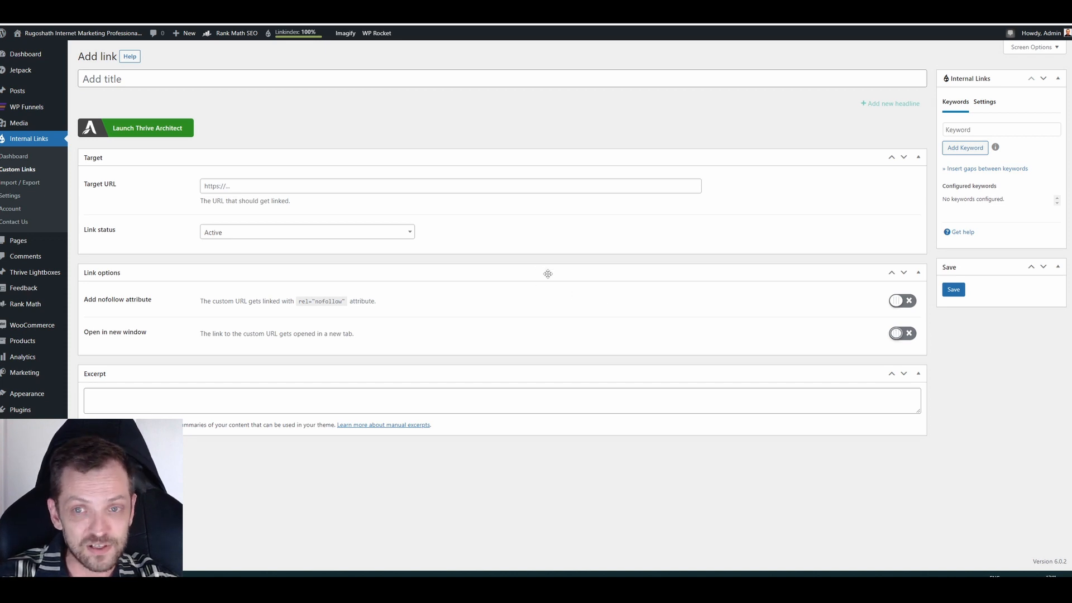
mouse_move(521, 267)
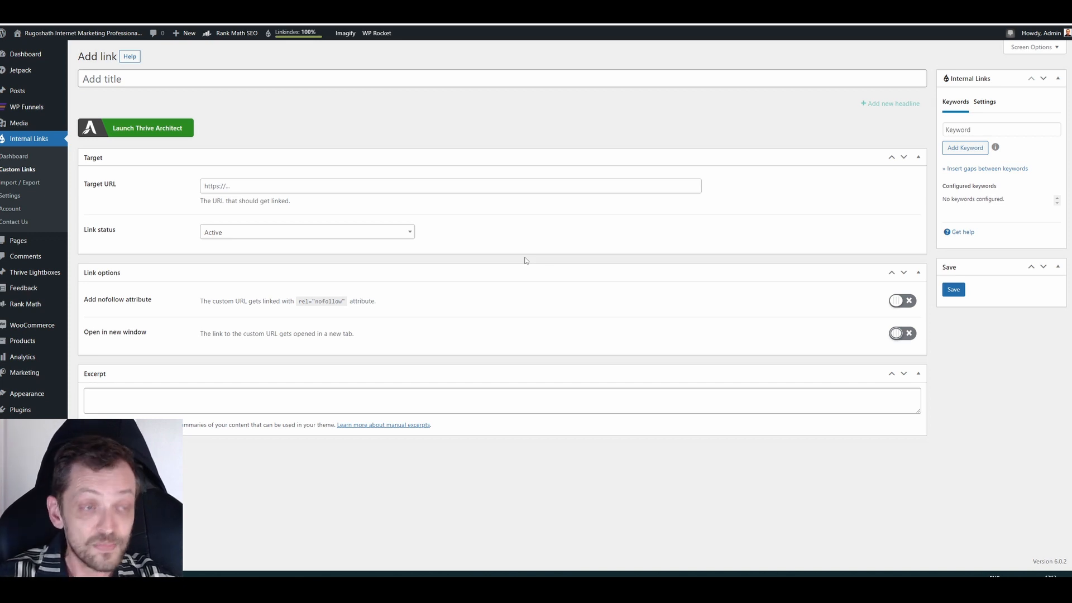
mouse_move(19, 182)
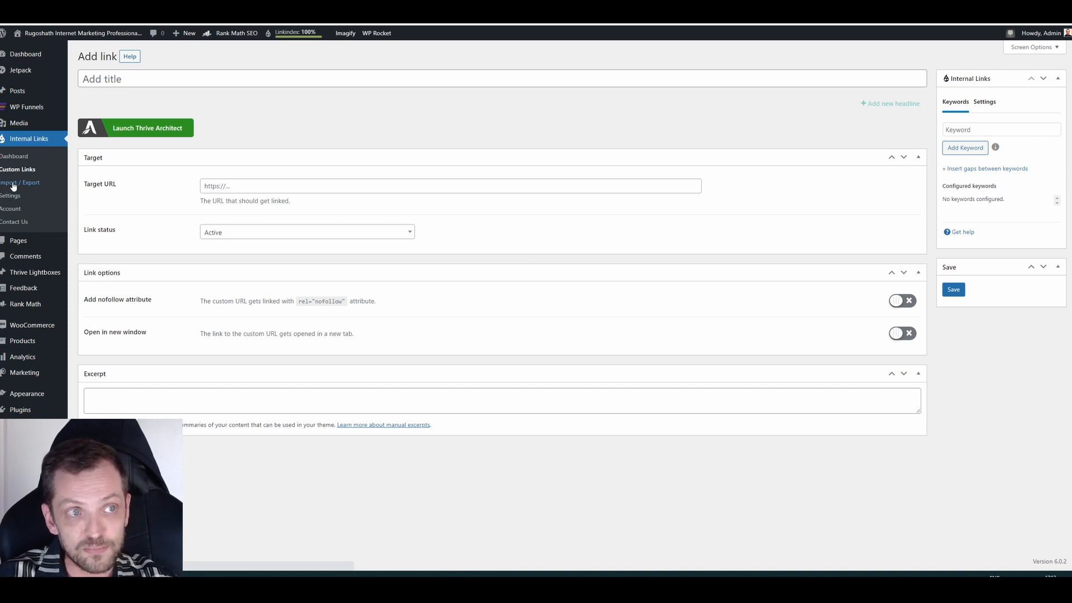
Step: Show the Import / Export tools for settings and keyword configuration
left_click(20, 183)
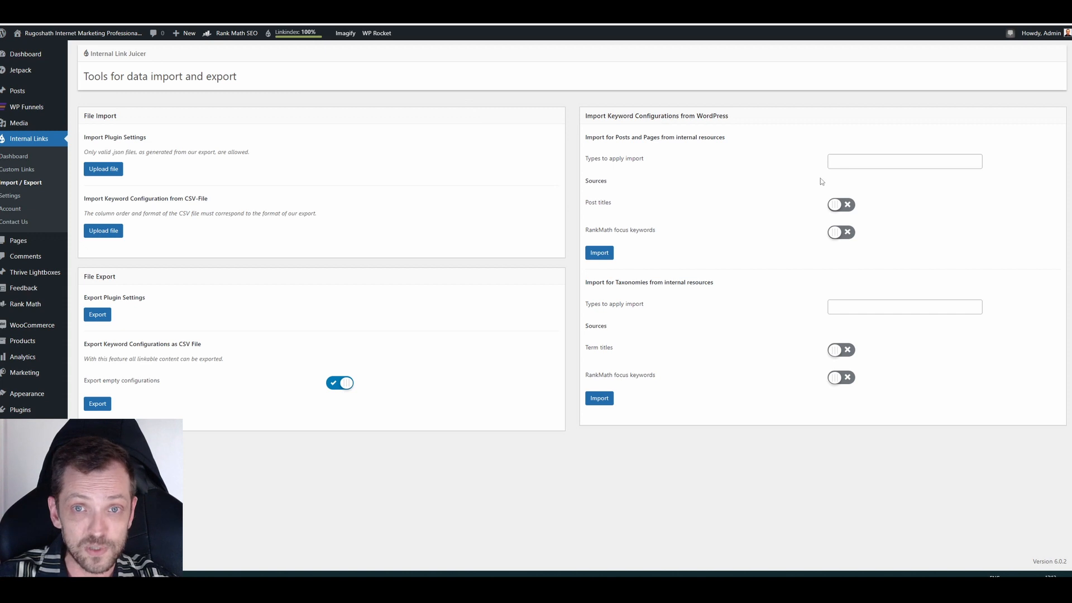
mouse_move(109, 196)
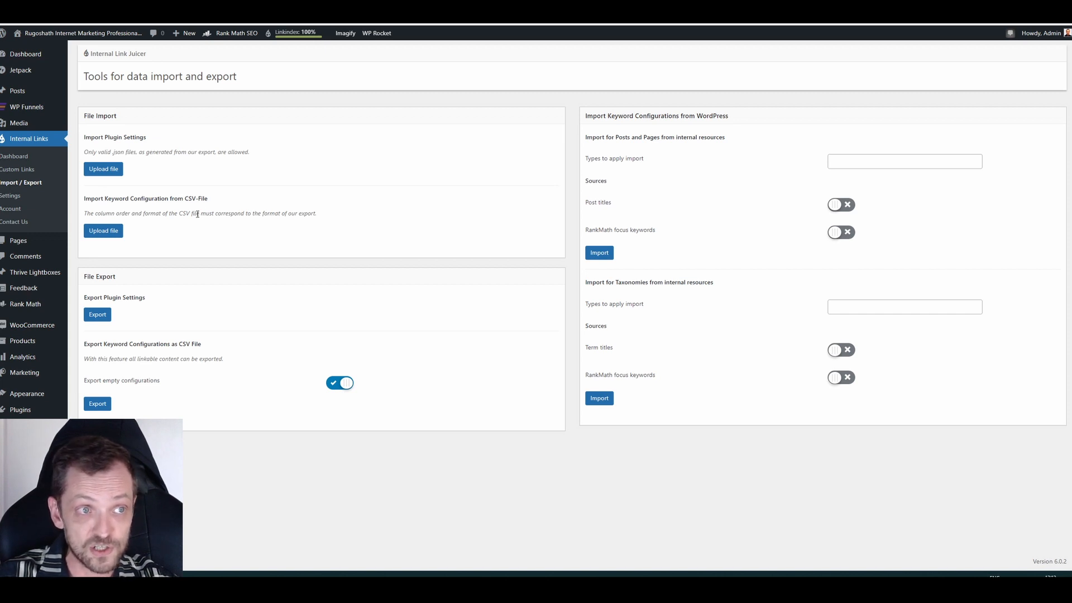
mouse_move(199, 213)
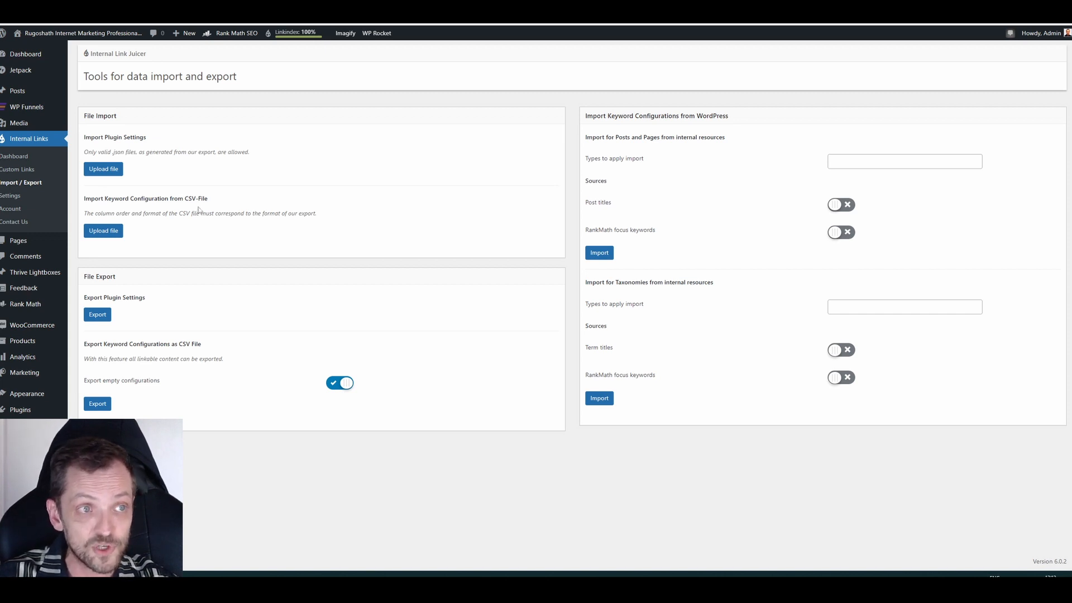
mouse_move(38, 191)
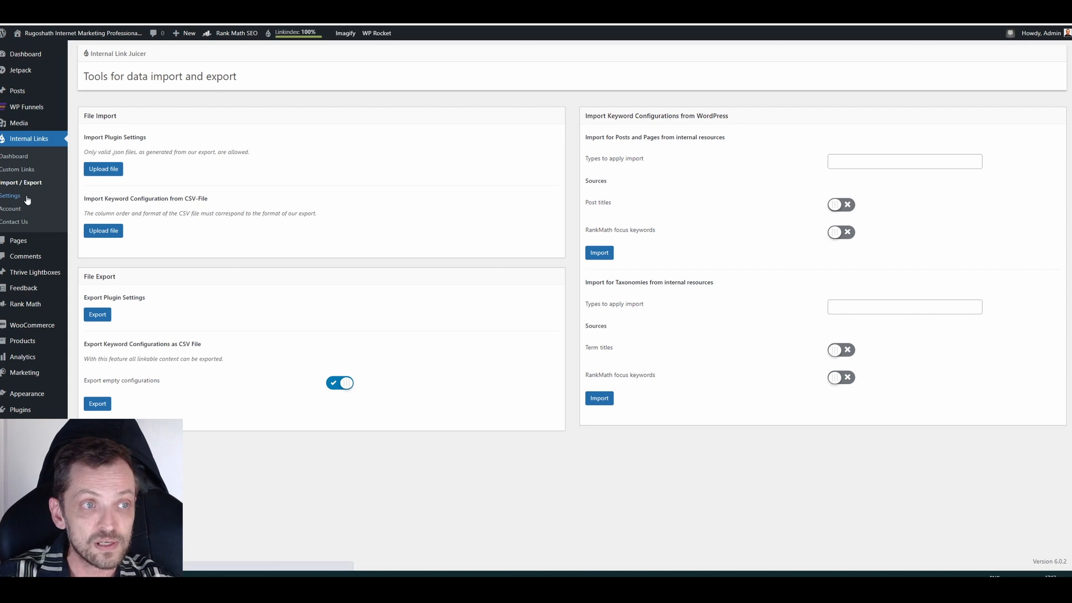
mouse_move(20, 208)
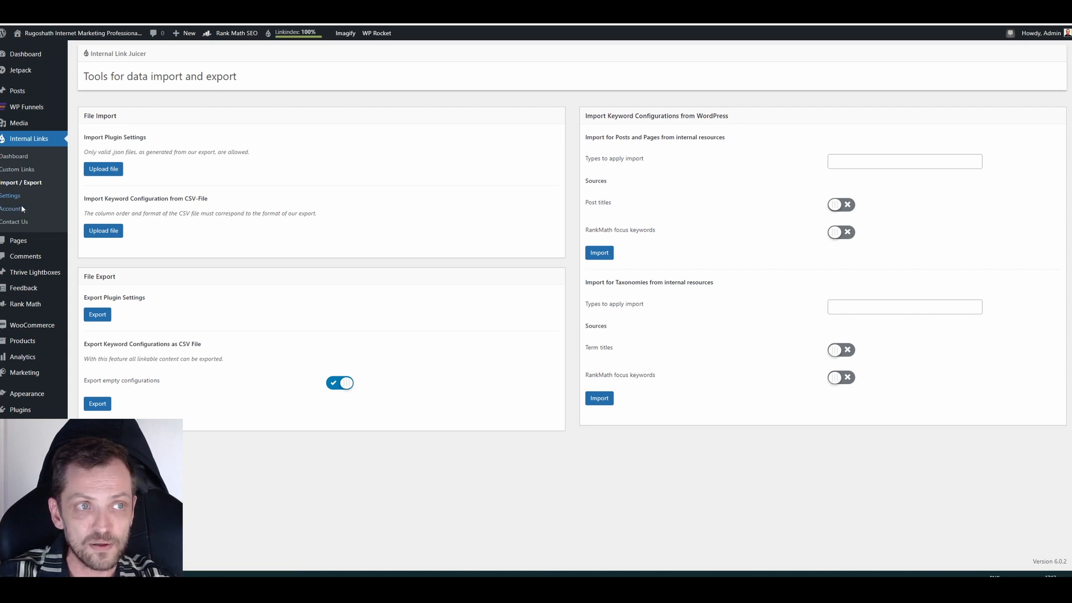
Step: Revisit the General settings, then return to the dashboard with 330 links and 476 keywords
left_click(9, 196)
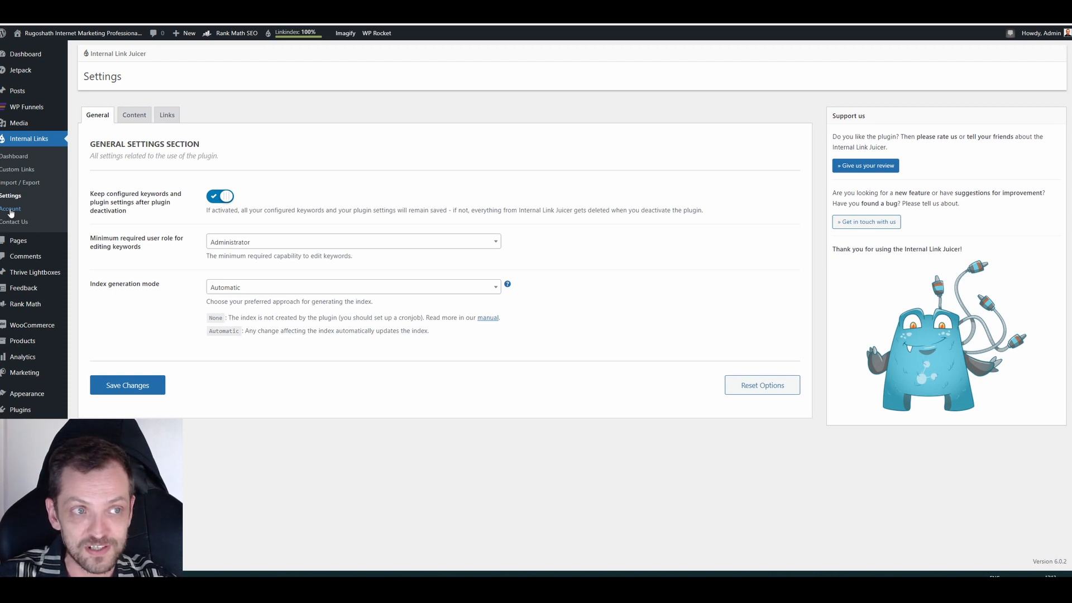
mouse_move(80, 219)
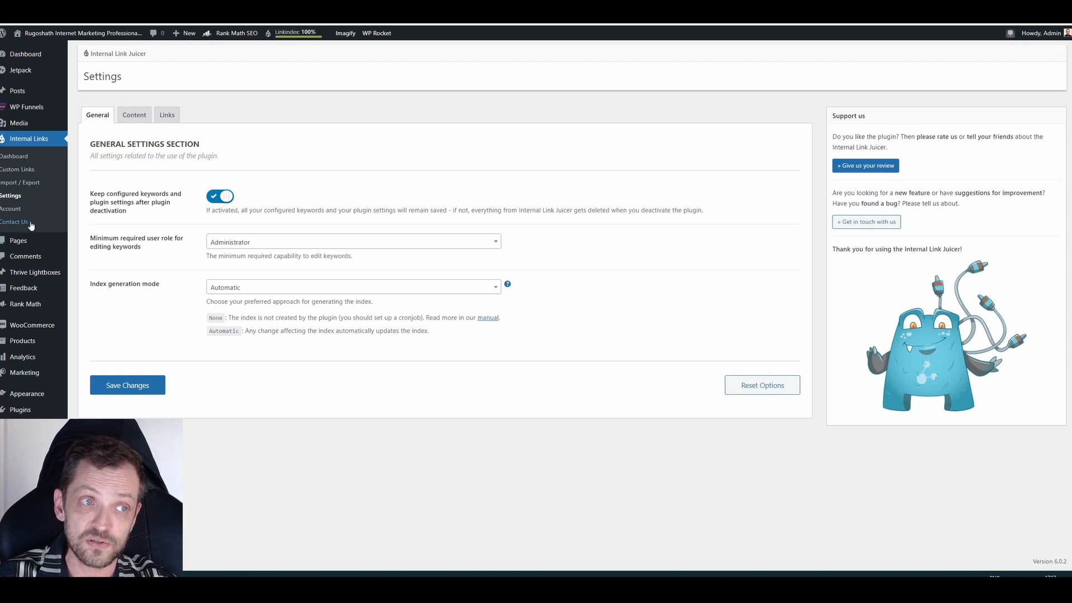
mouse_move(39, 225)
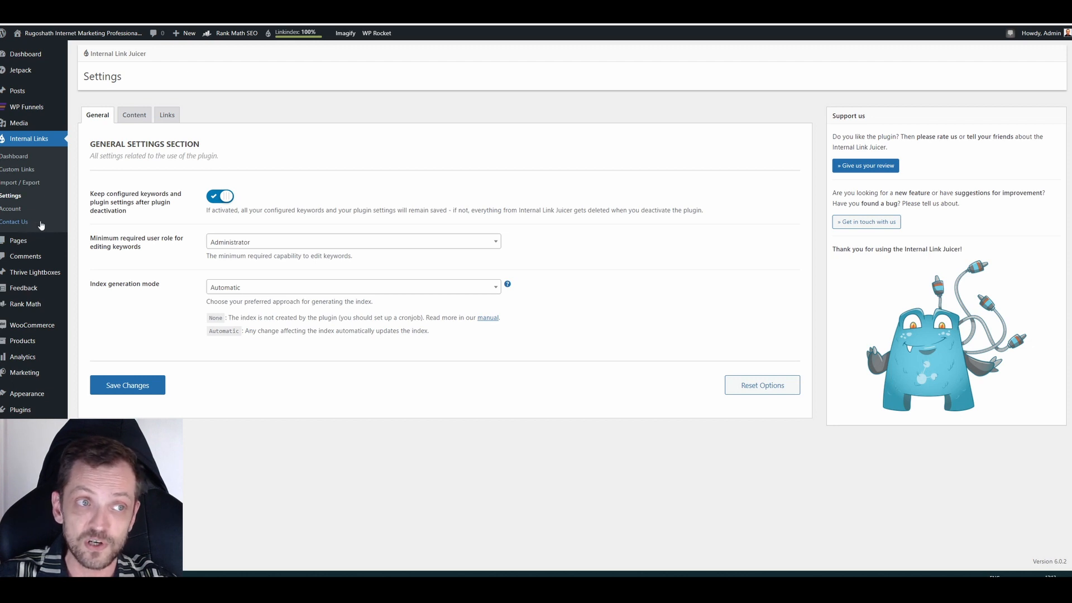
mouse_move(447, 94)
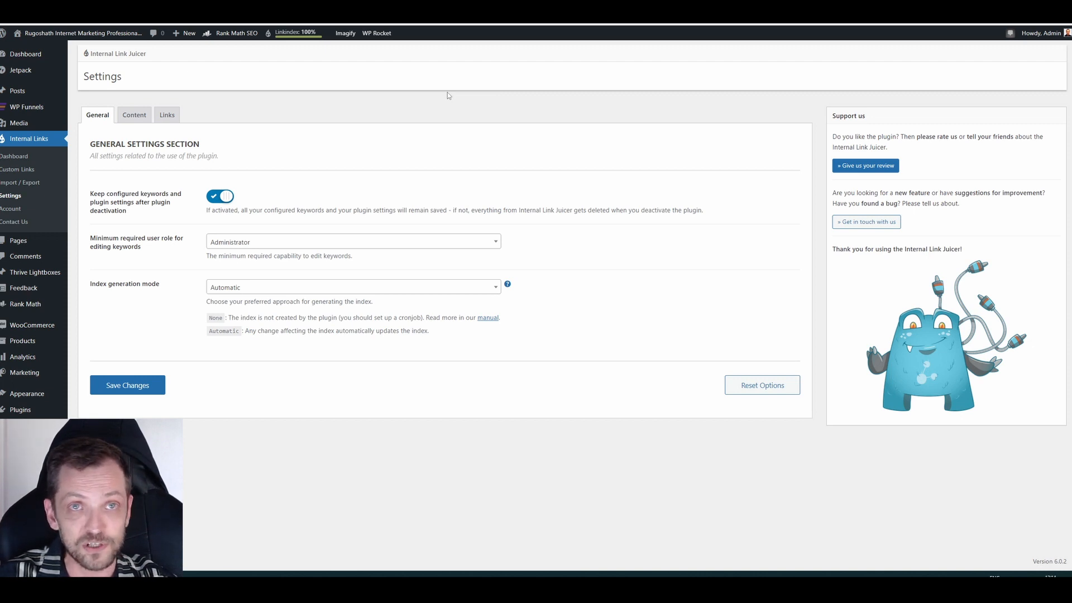
mouse_move(289, 101)
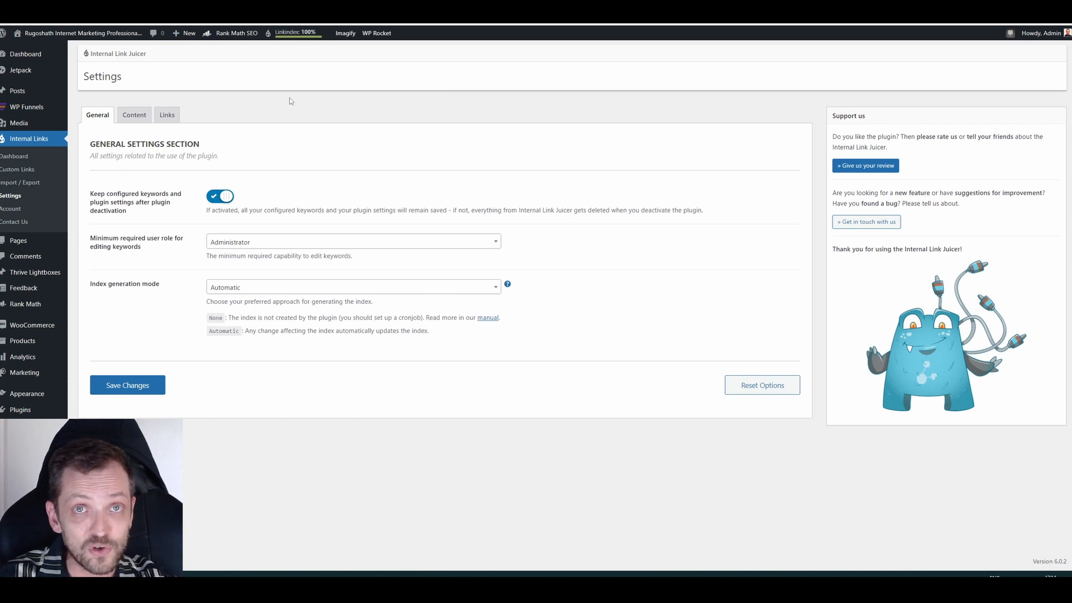
mouse_move(258, 106)
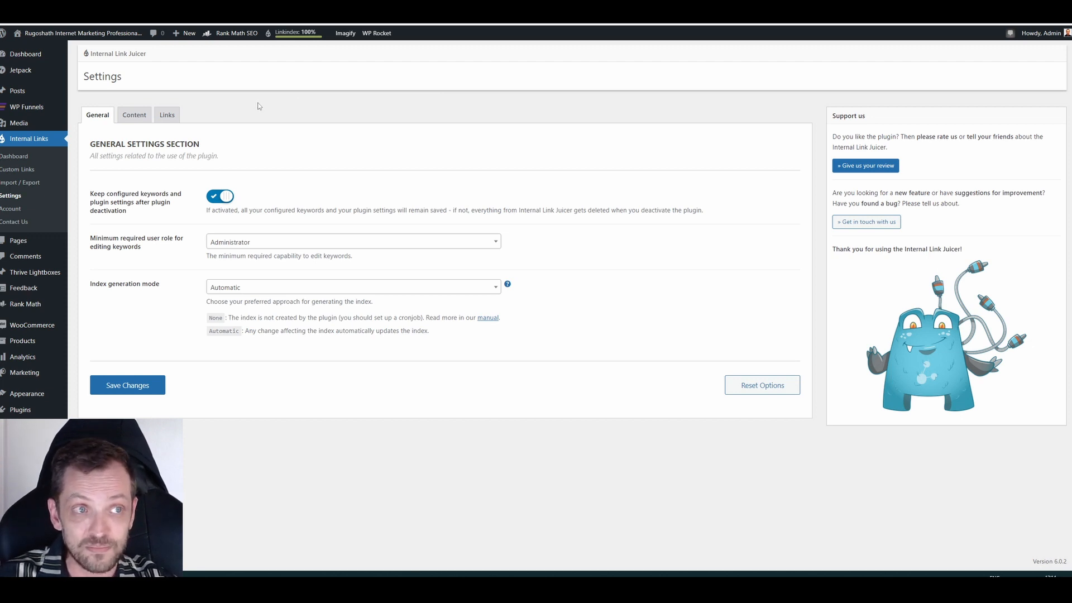
mouse_move(247, 126)
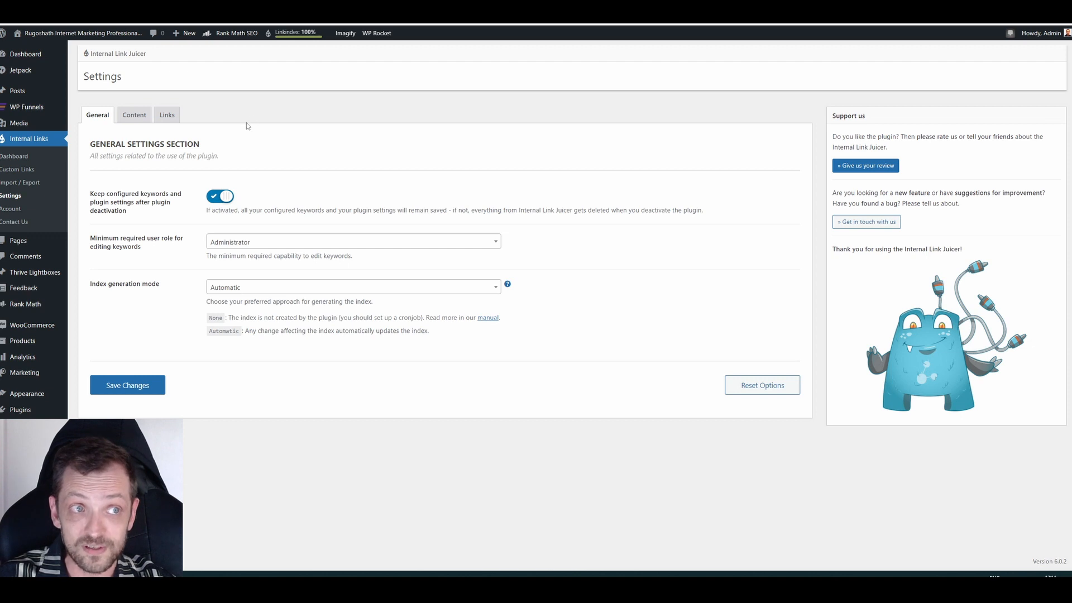
mouse_move(31, 155)
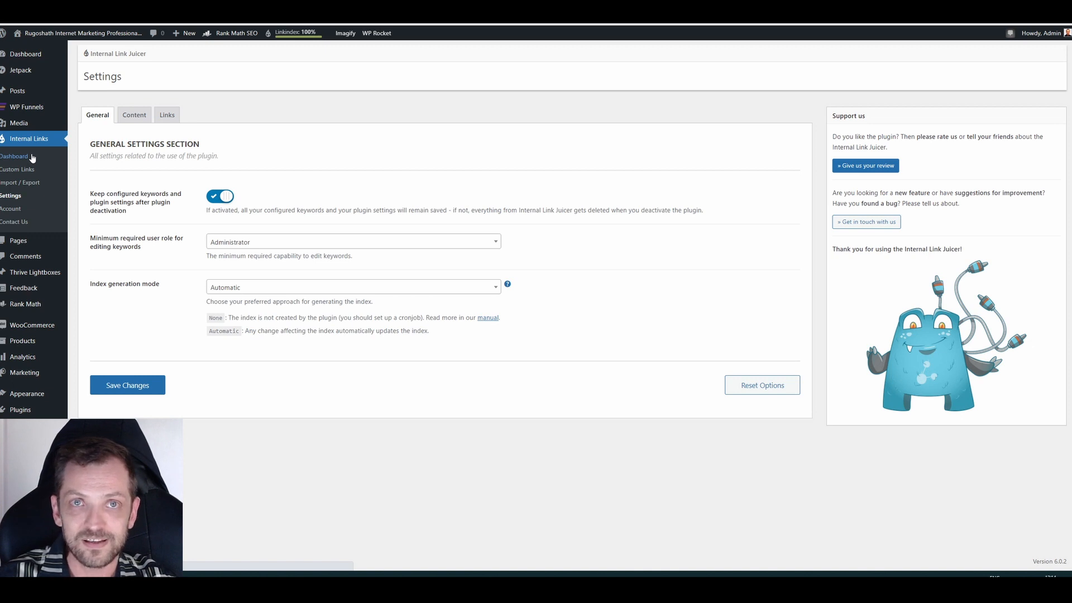
left_click(15, 156)
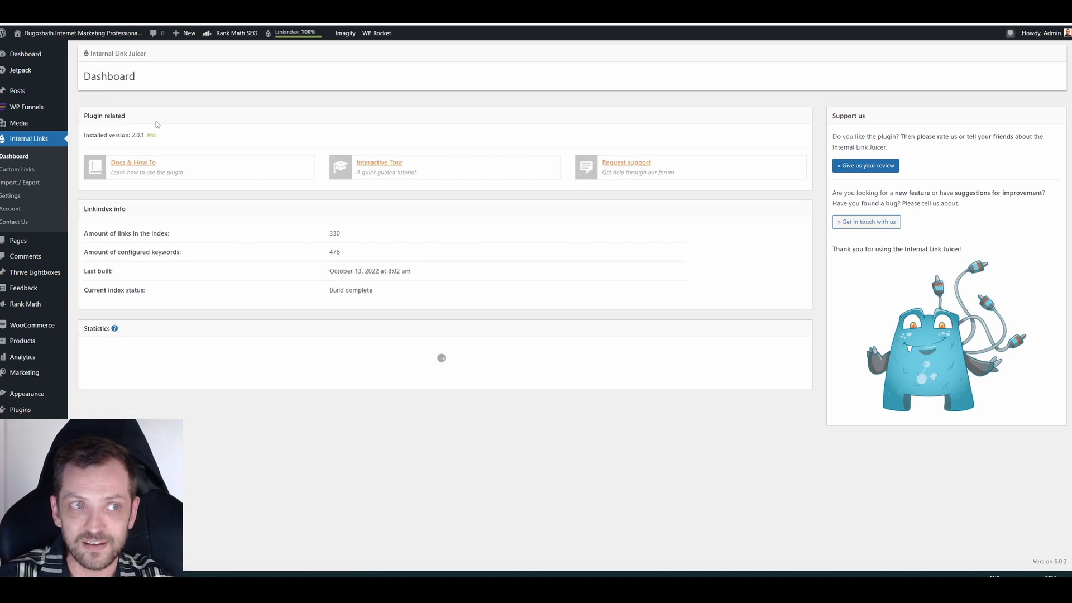